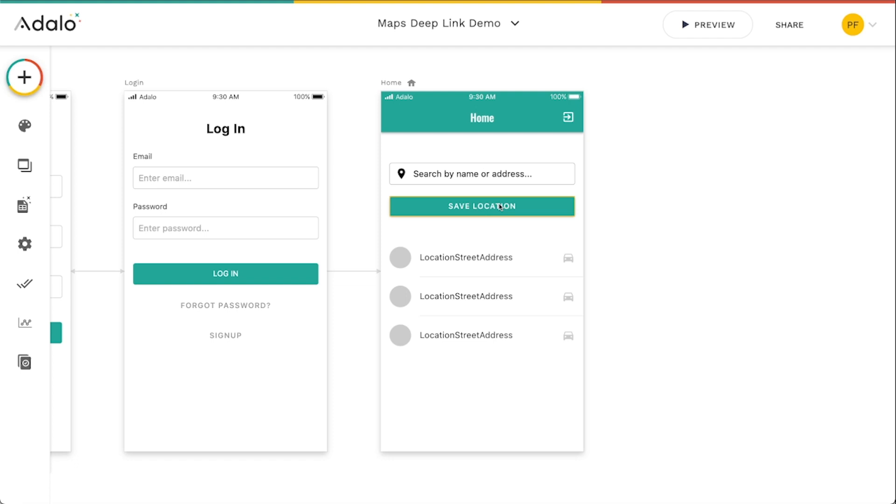
Open the database to view the Locations collection's Name and Location properties.
left_click(24, 203)
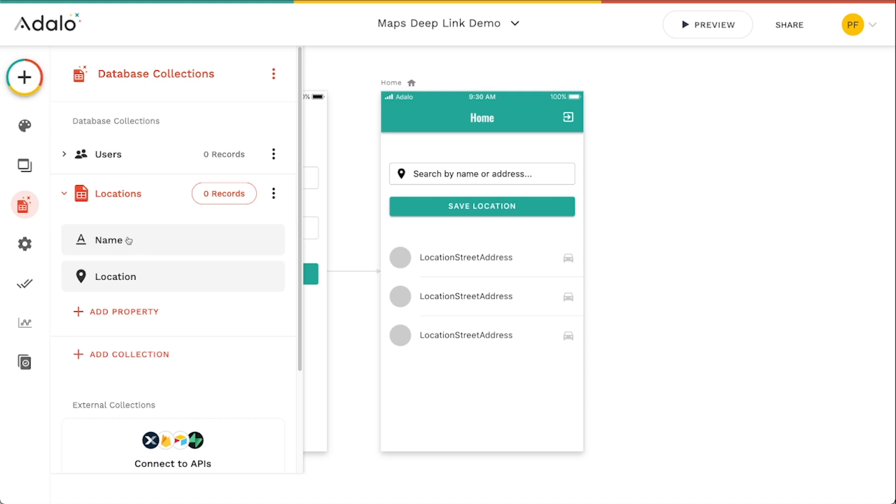
mouse_move(94, 281)
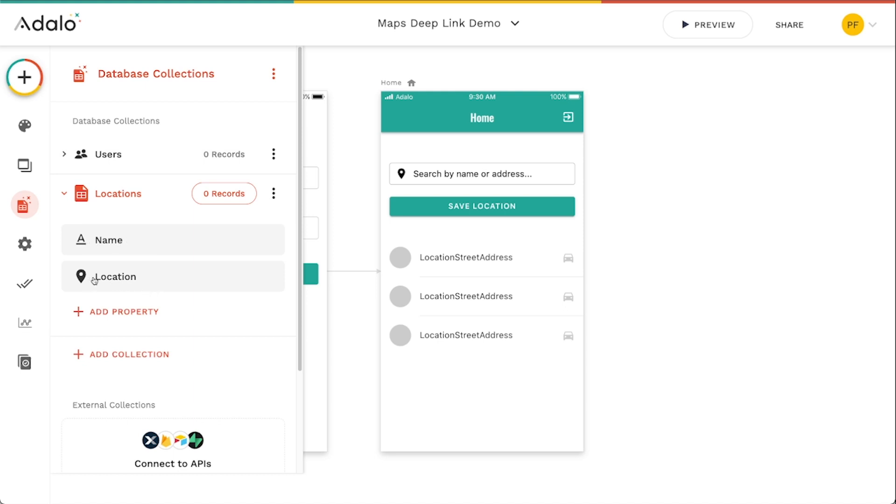
mouse_move(25, 244)
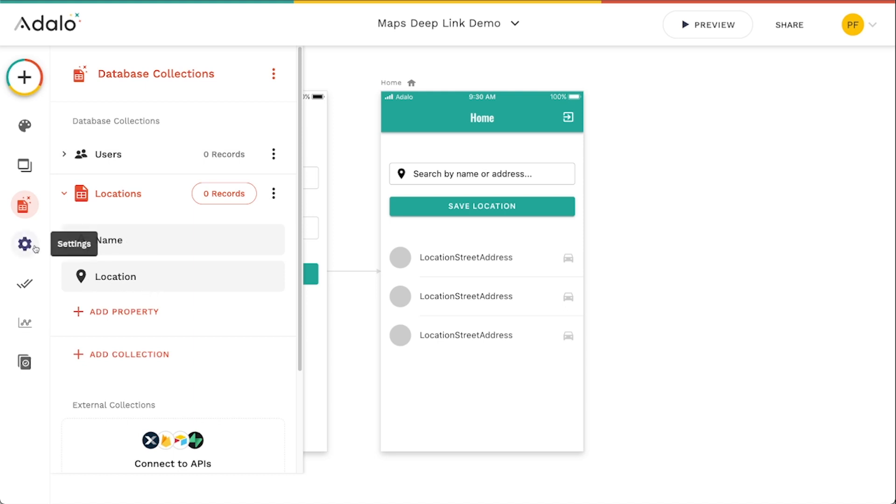
Open the app Settings panel from the left toolbar.
left_click(24, 244)
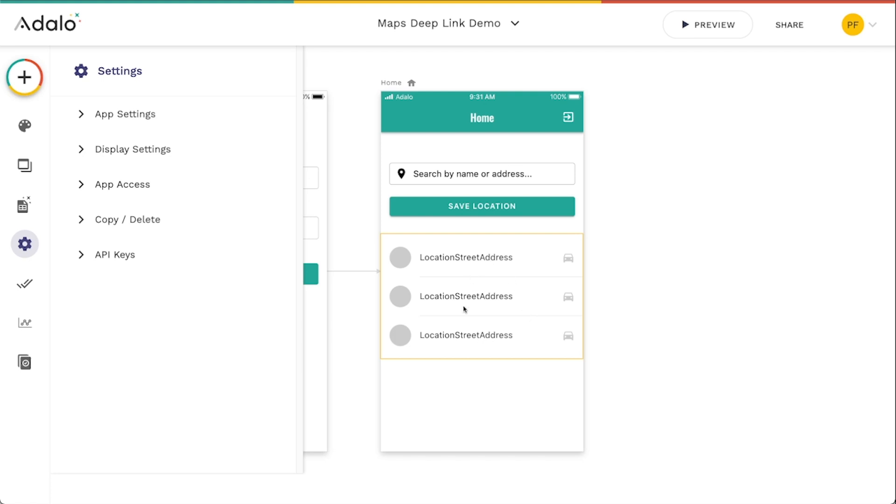
mouse_move(499, 317)
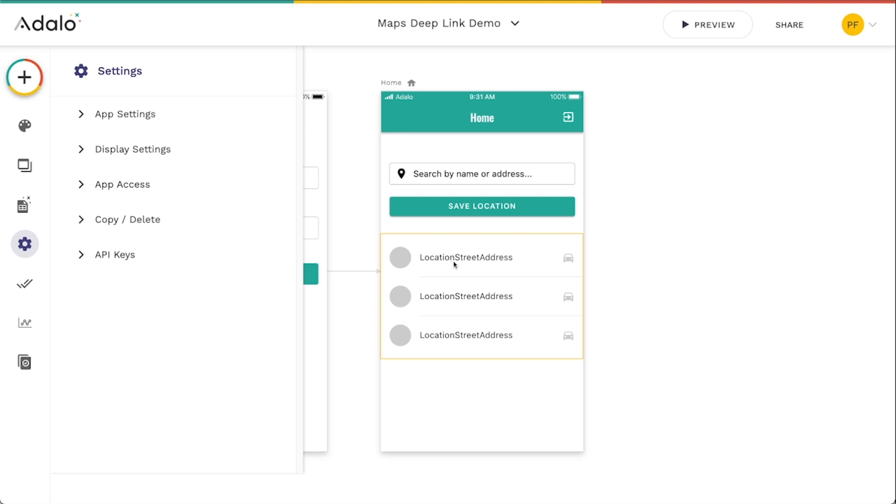
mouse_move(571, 261)
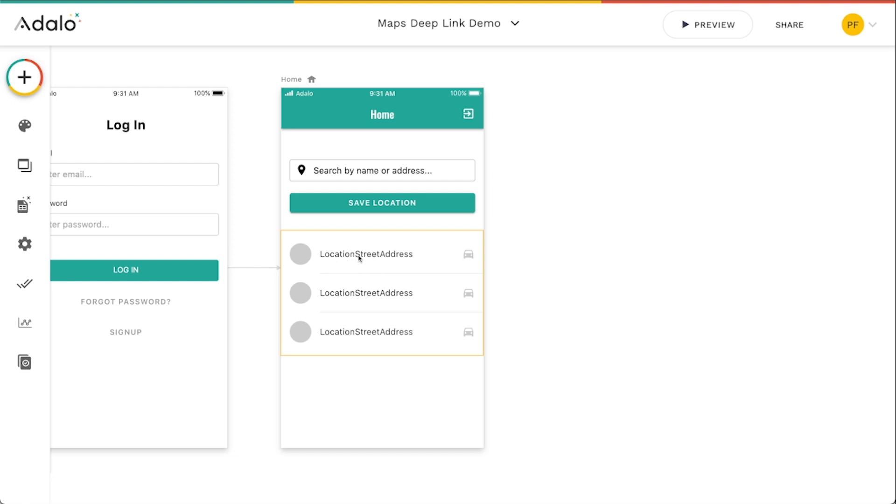
mouse_move(468, 254)
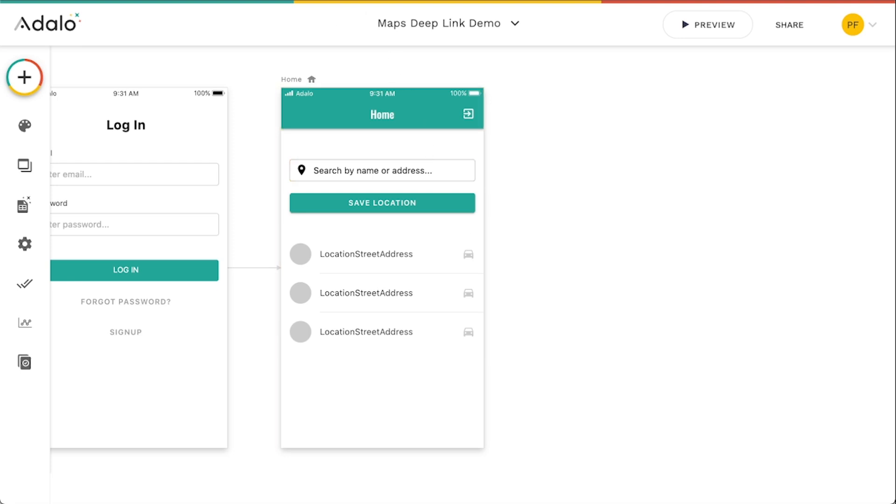
mouse_move(554, 258)
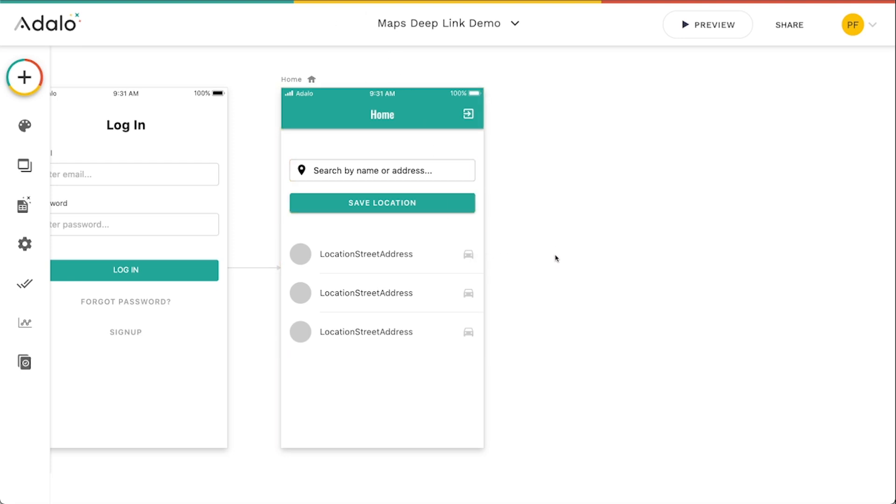
mouse_move(551, 213)
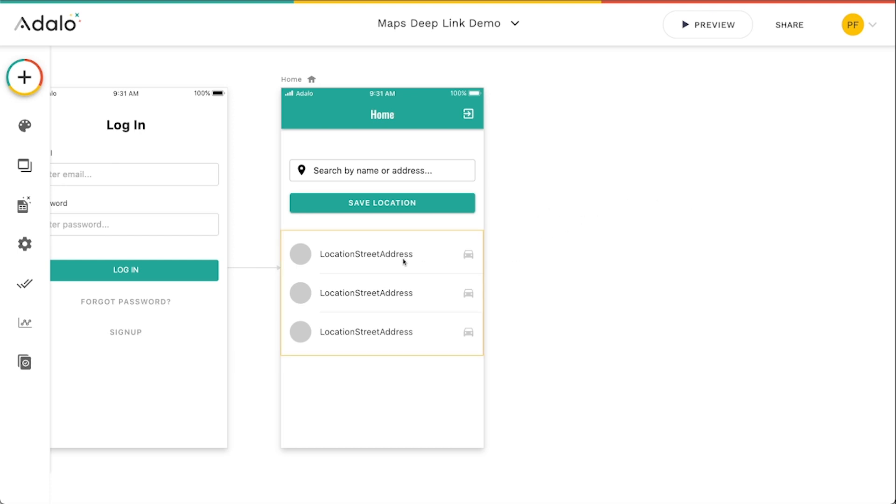
mouse_move(470, 256)
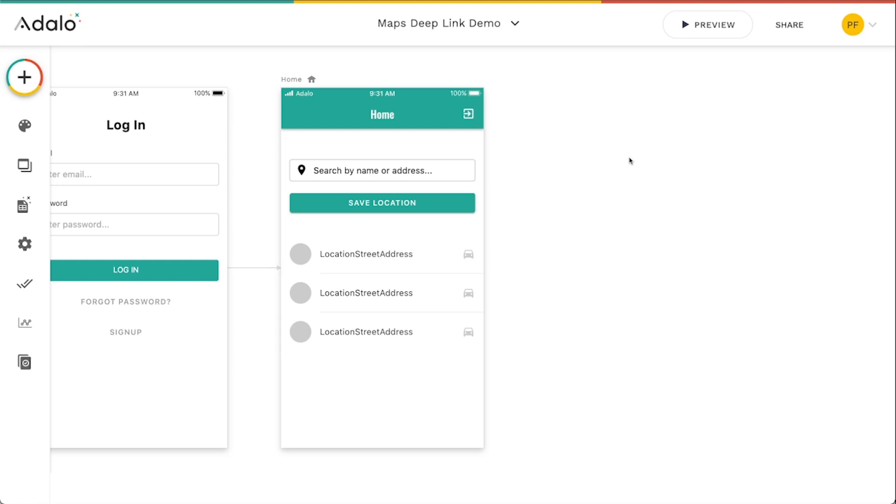
mouse_move(626, 205)
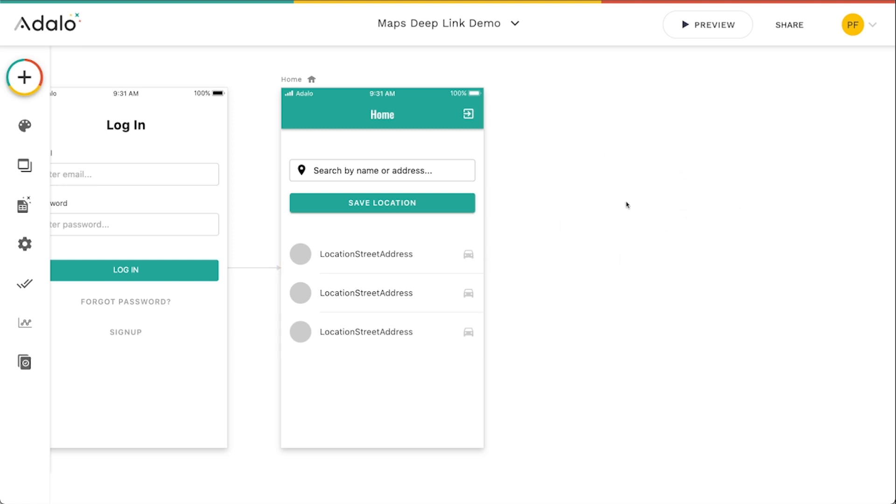
mouse_move(577, 223)
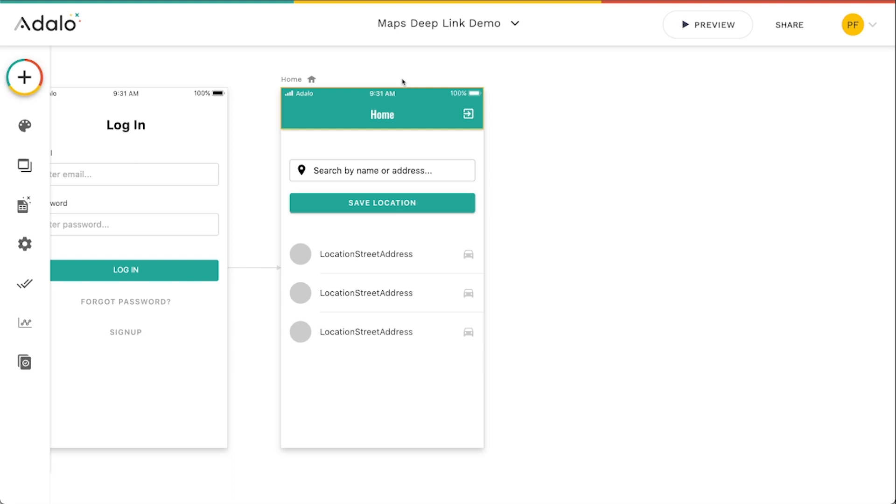
Link the saved-locations list's car icon to a new modal screen with Modal transition.
left_click(24, 77)
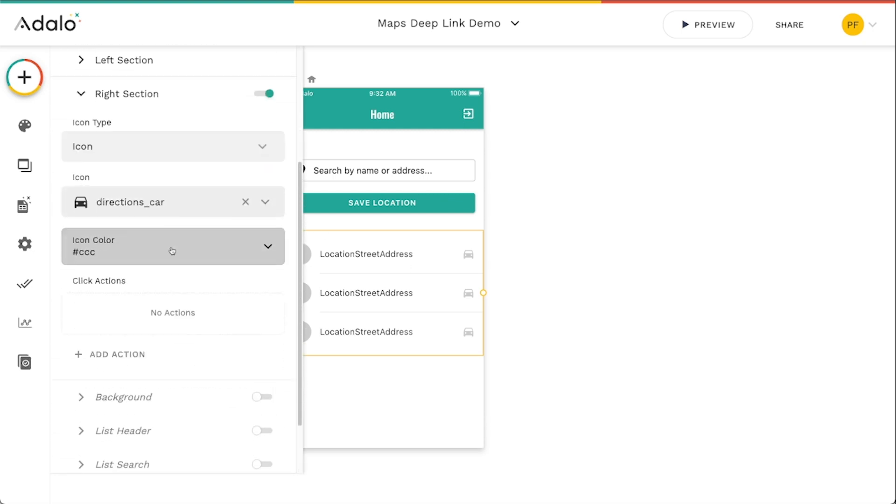
left_click(117, 354)
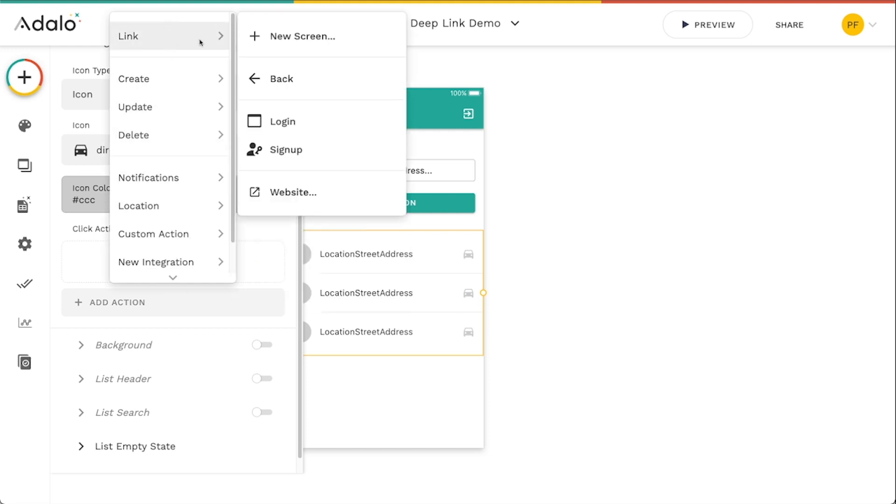
left_click(302, 36)
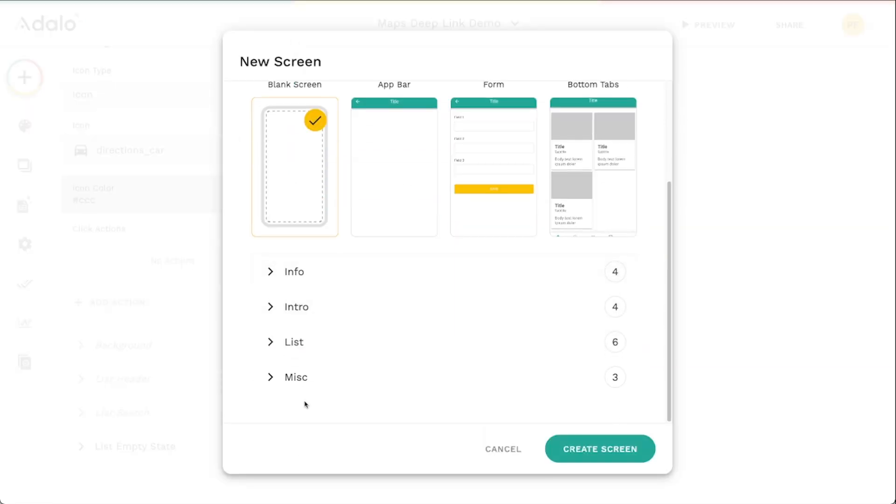
left_click(296, 377)
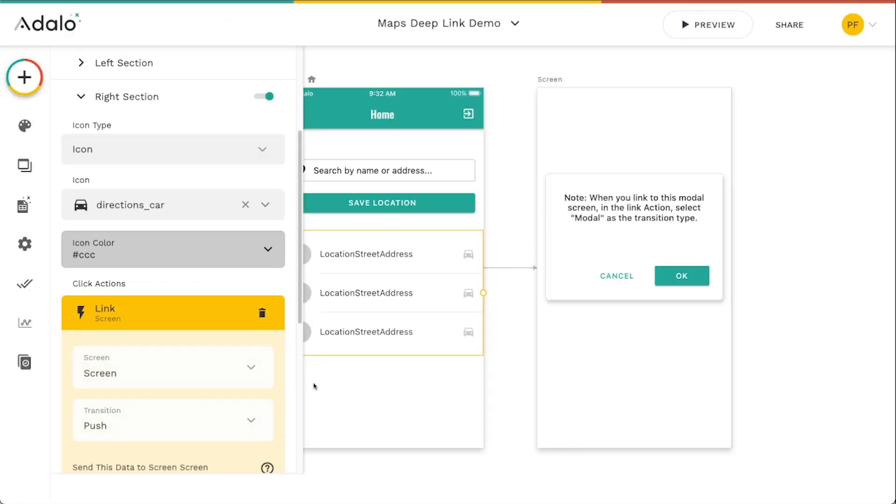
left_click(173, 420)
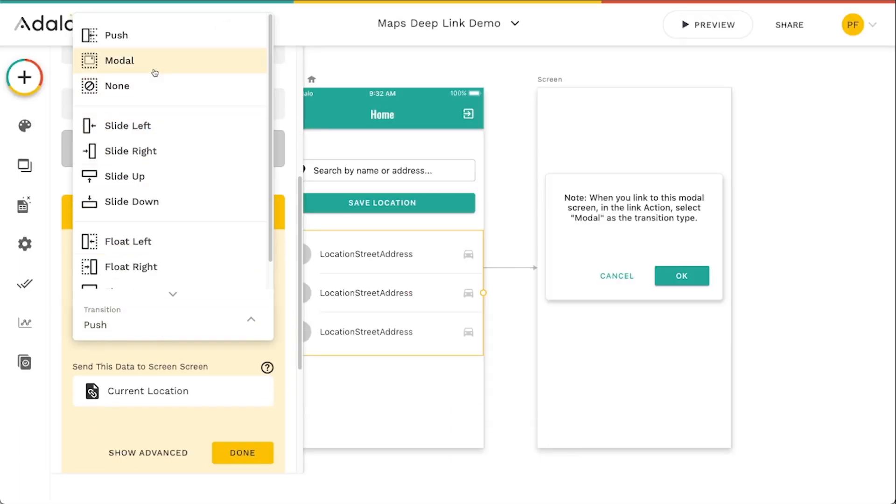
left_click(241, 452)
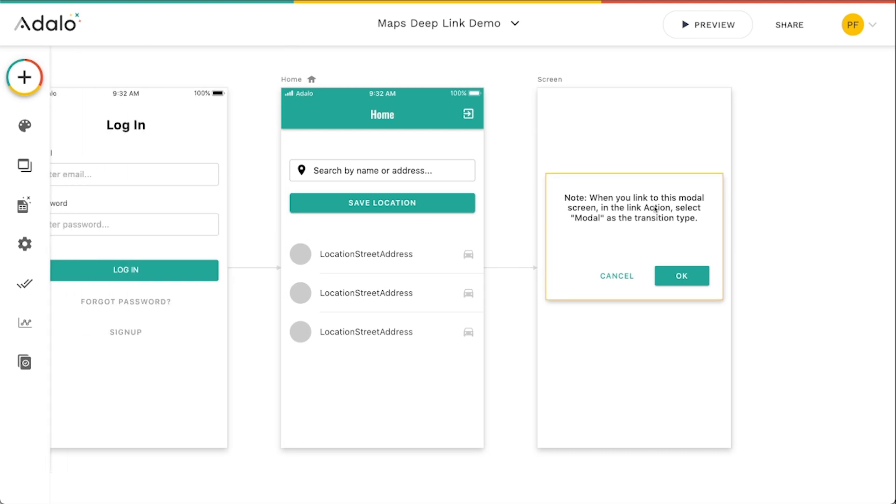
Retitle the modal 'Choose Your Map Provider', remove Cancel and OK, and resize its box.
left_click(634, 207)
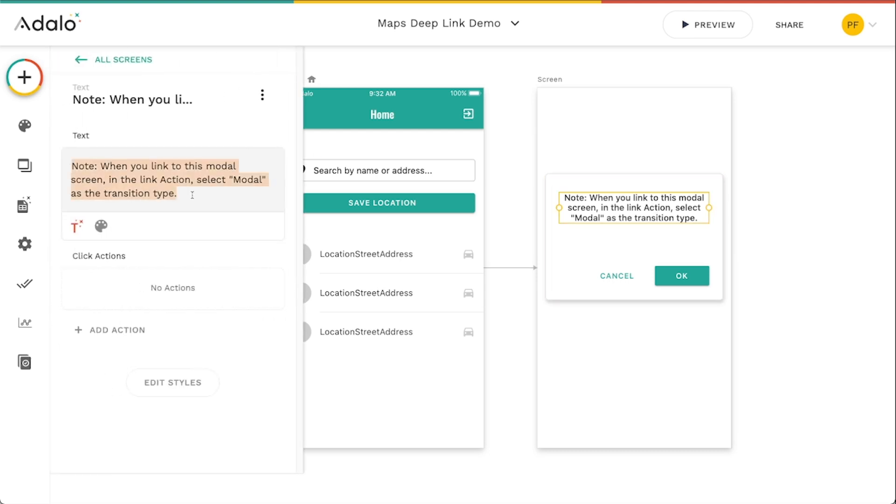
type("Choose Your Map P")
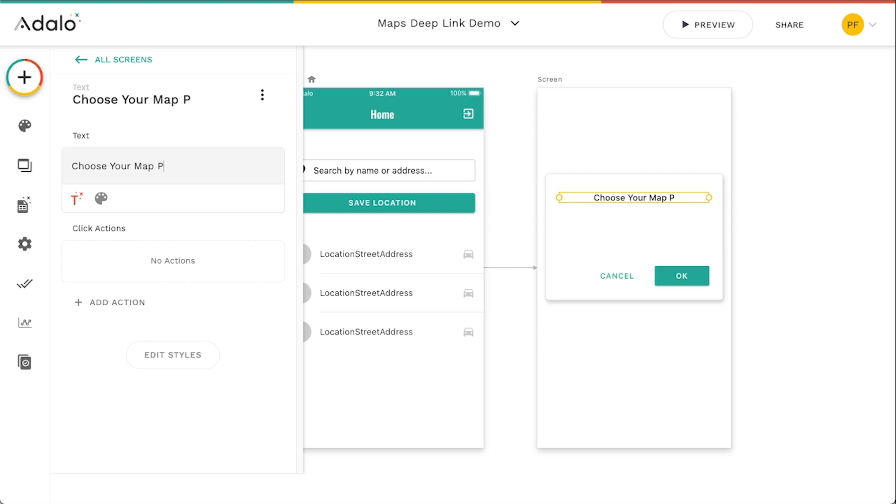
type("rovider")
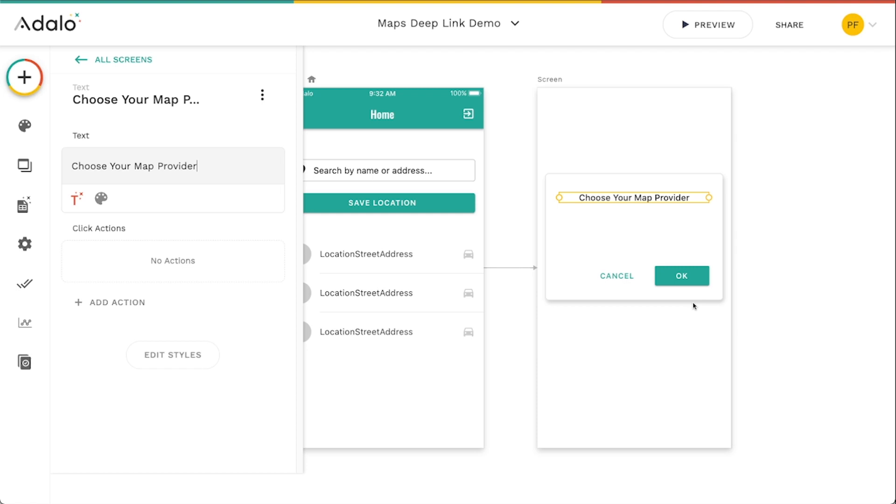
left_click(682, 275)
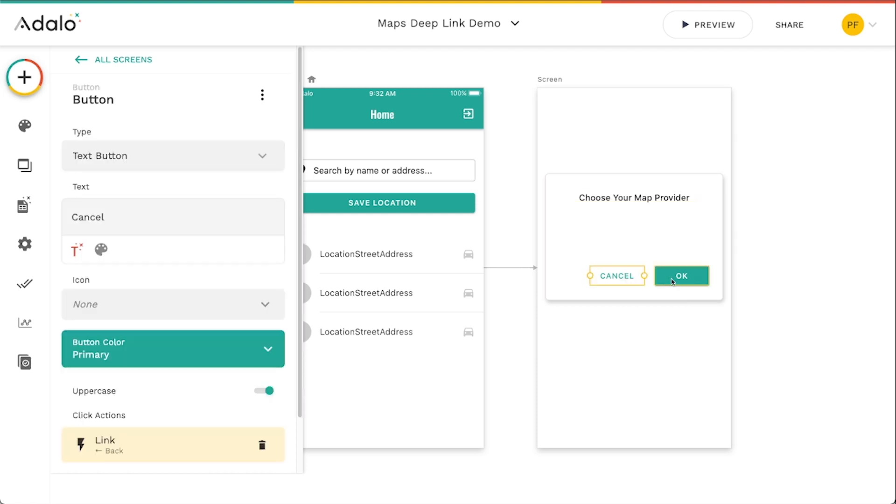
left_click(681, 276)
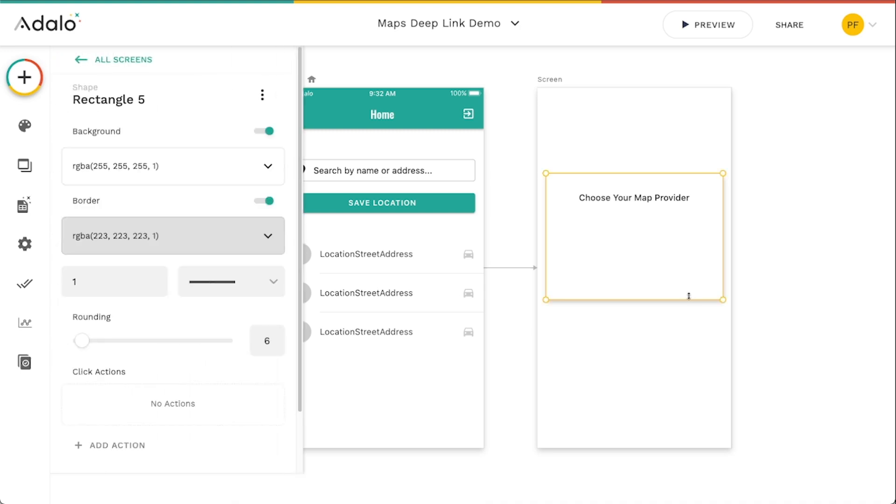
left_click(790, 240)
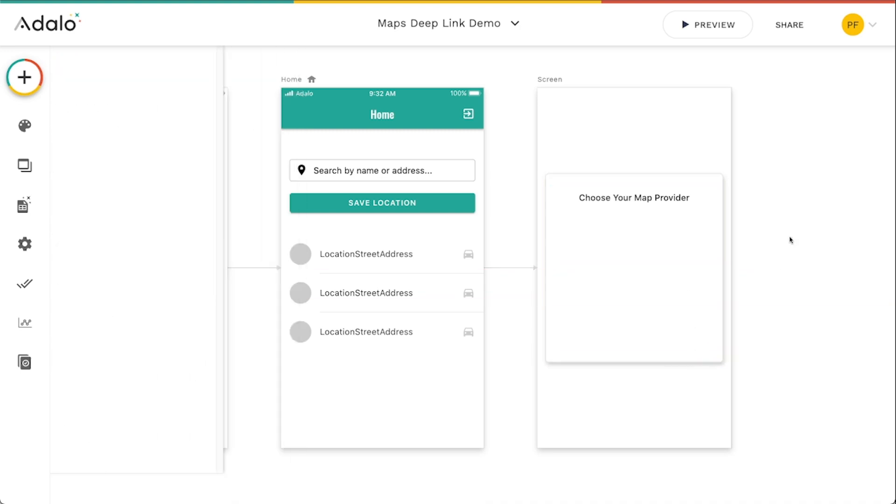
left_click(24, 77)
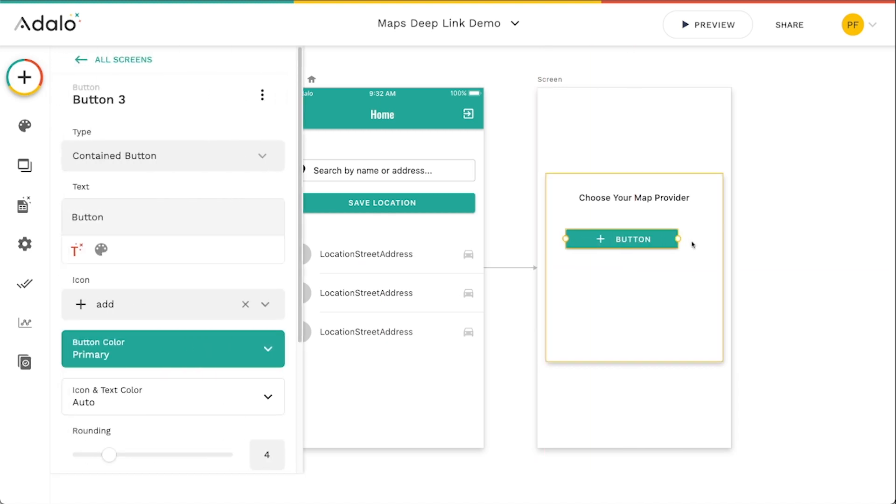
Widen the modal button and label the copies Google Maps, Apple Maps and Waze.
left_click_drag(679, 239, 704, 238)
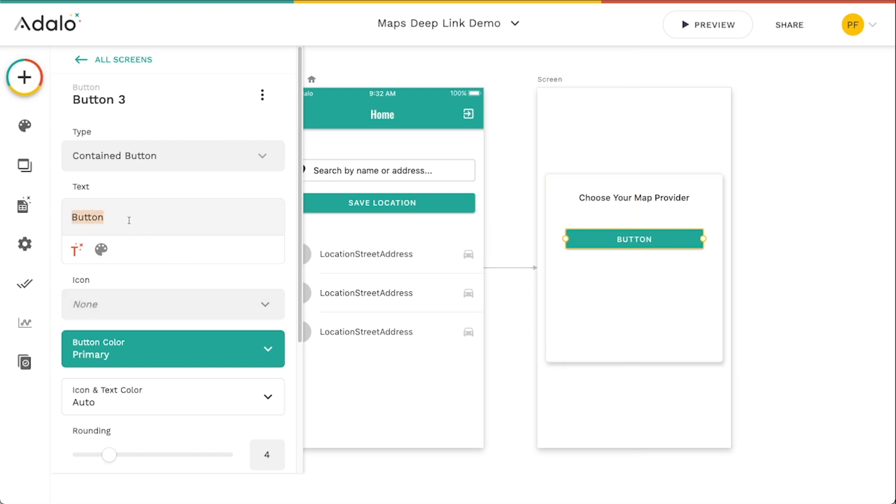
type("Google Maps")
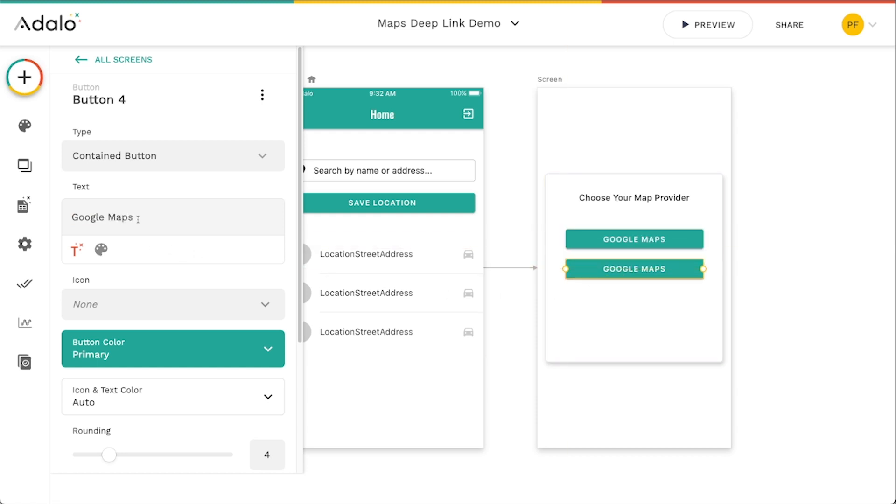
type("Apple")
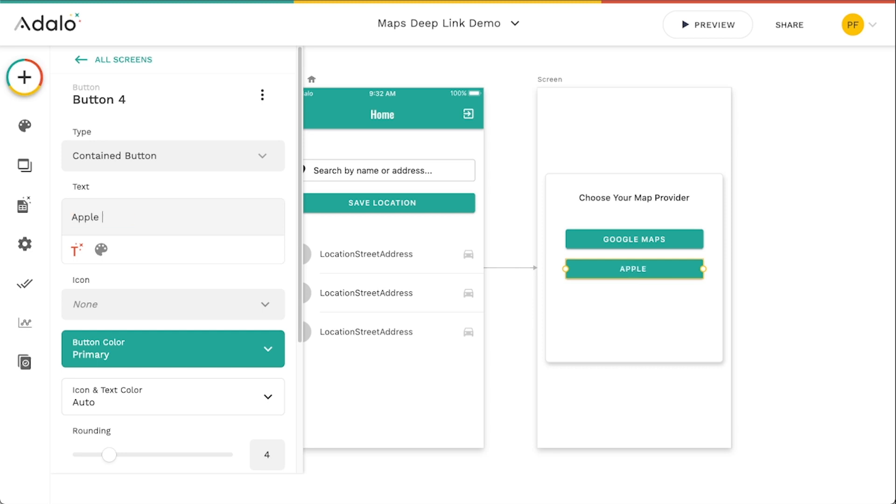
type("Maps")
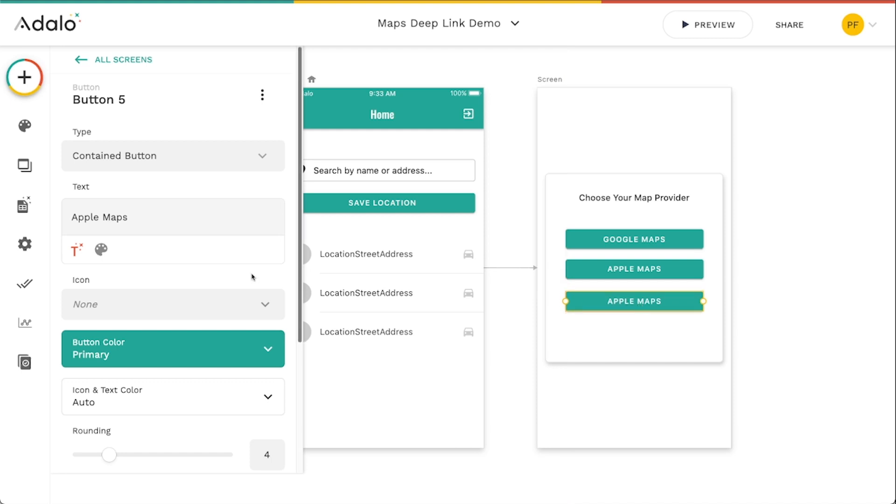
double_click(98, 217)
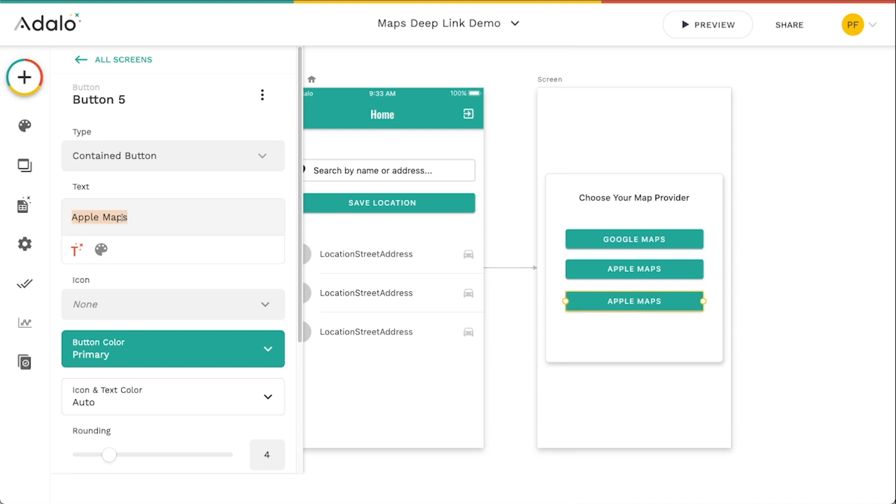
type("Waze")
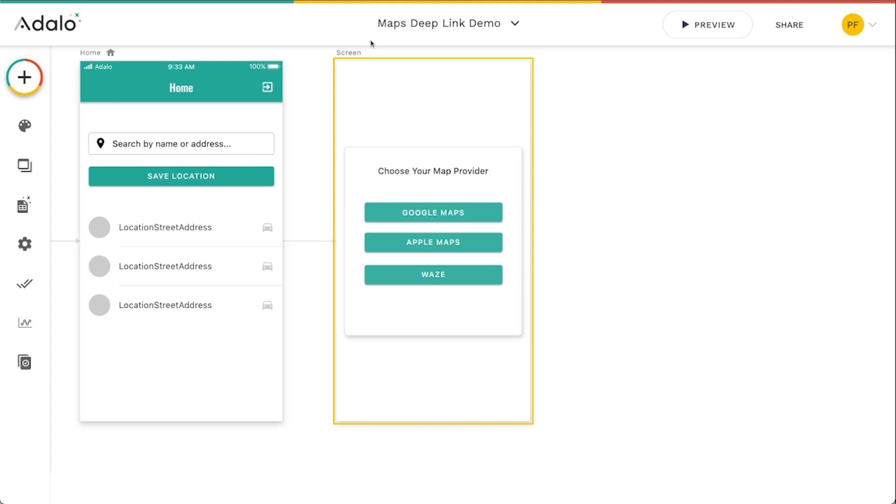
left_click(628, 229)
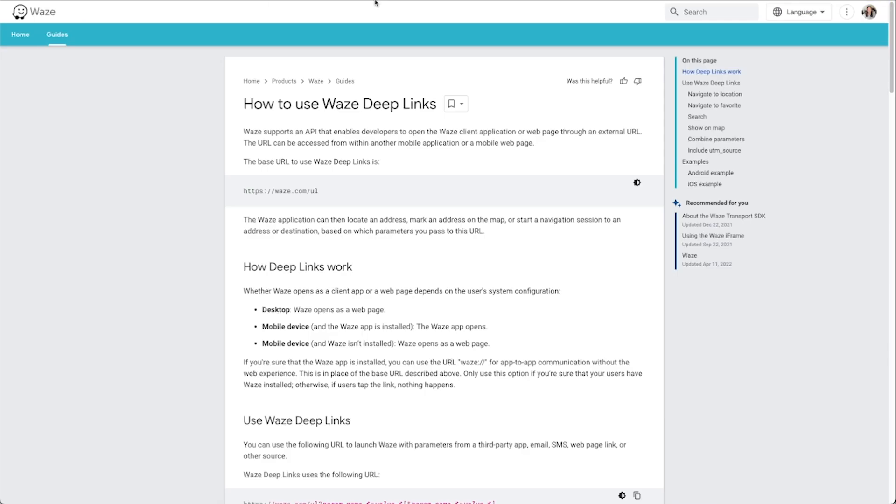
mouse_move(409, 118)
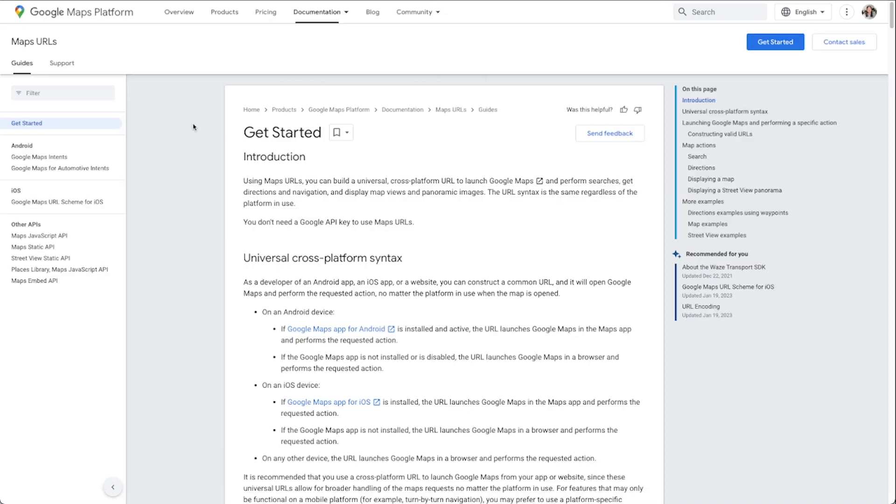
scroll("down", 3)
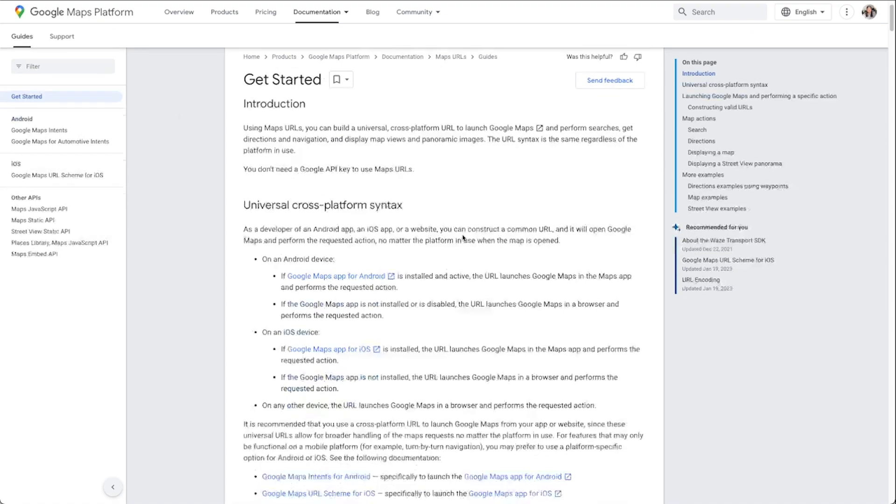
scroll("down", 3)
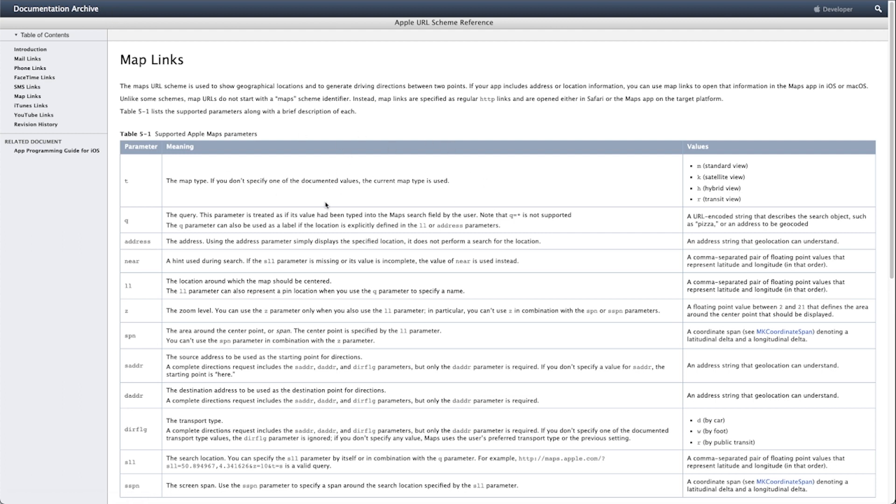
mouse_move(507, 150)
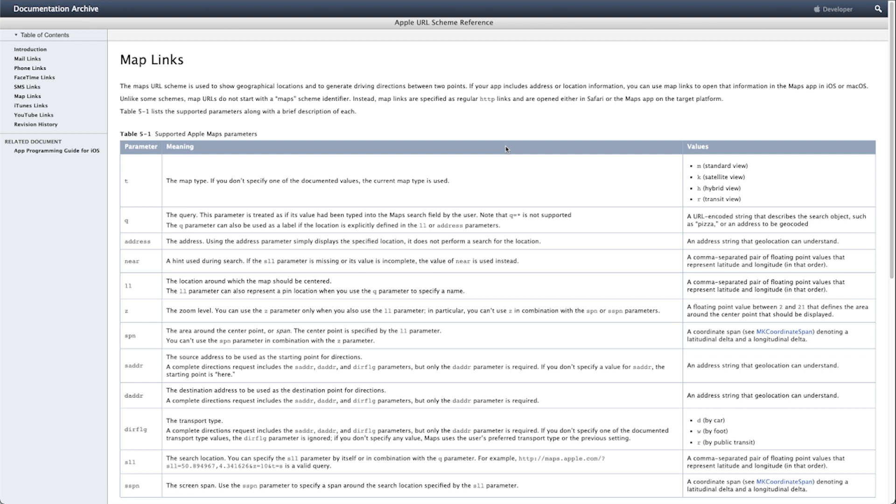
mouse_move(507, 149)
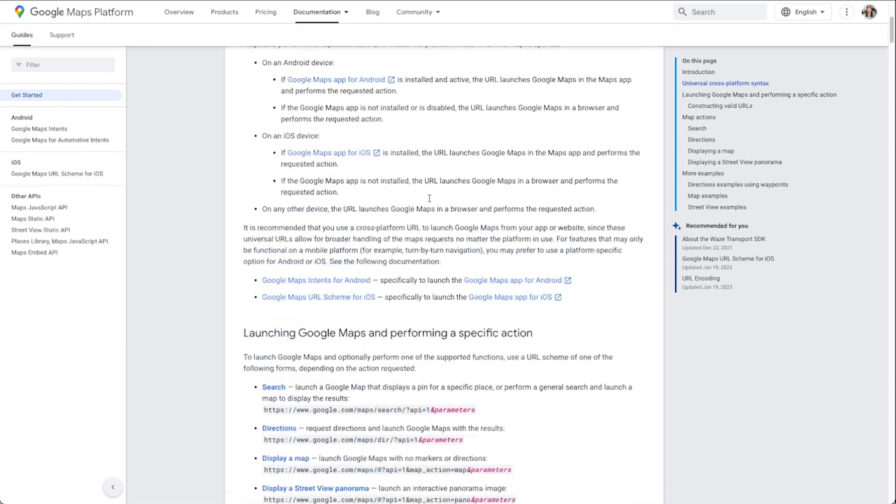
scroll("up", 3)
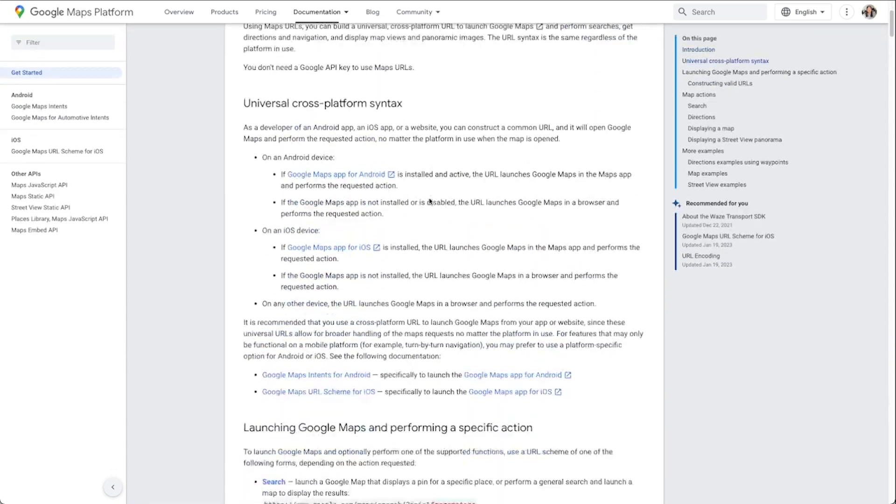
scroll("down", 3)
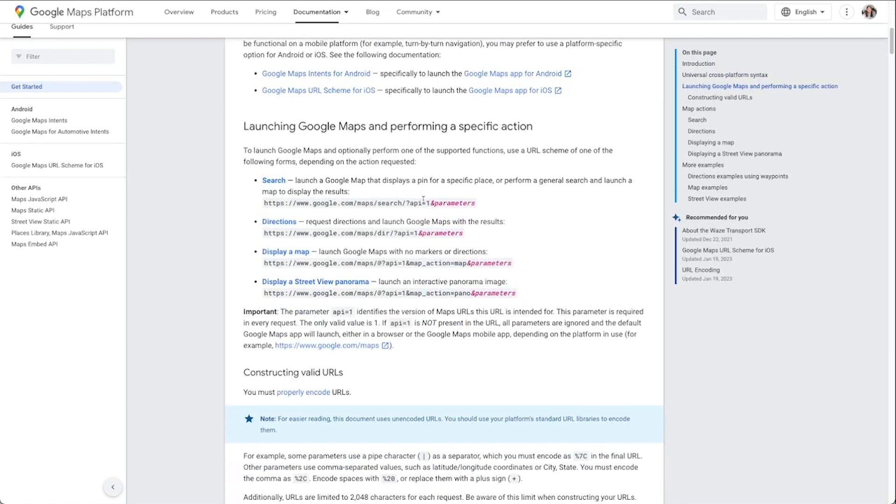
scroll("down", 3)
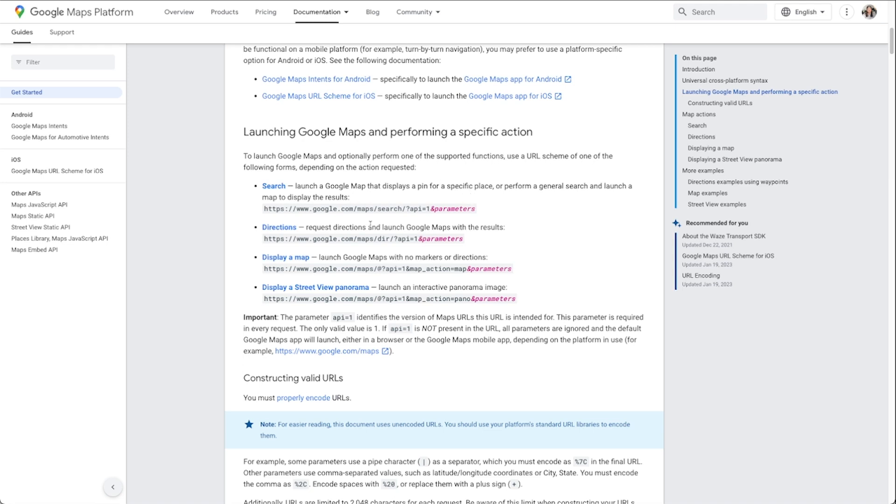
mouse_move(281, 262)
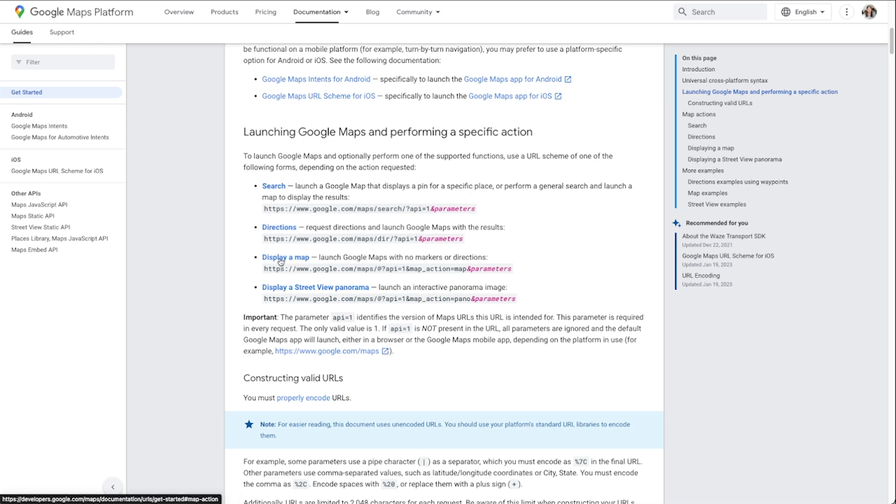
mouse_move(380, 201)
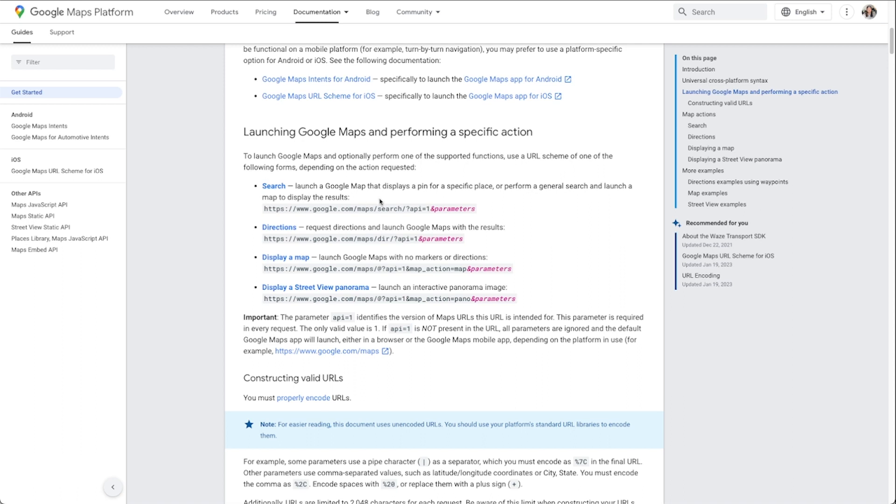
mouse_move(387, 209)
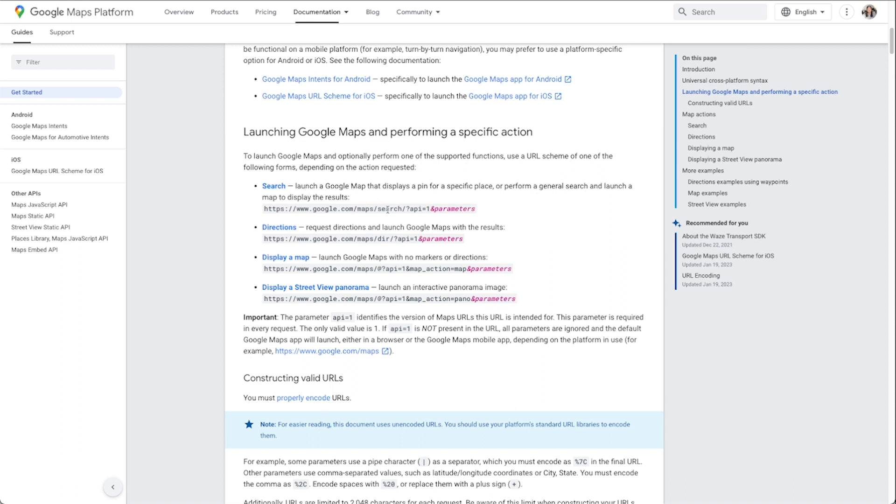
scroll("down", 3)
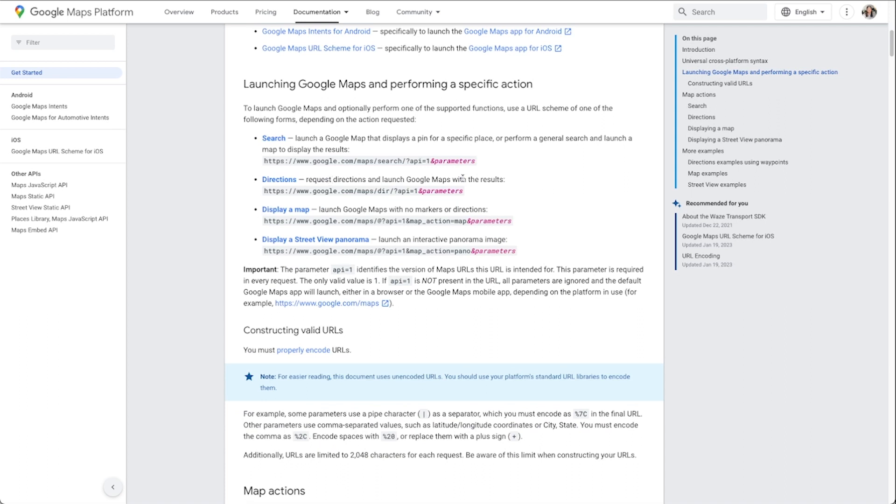
mouse_move(251, 200)
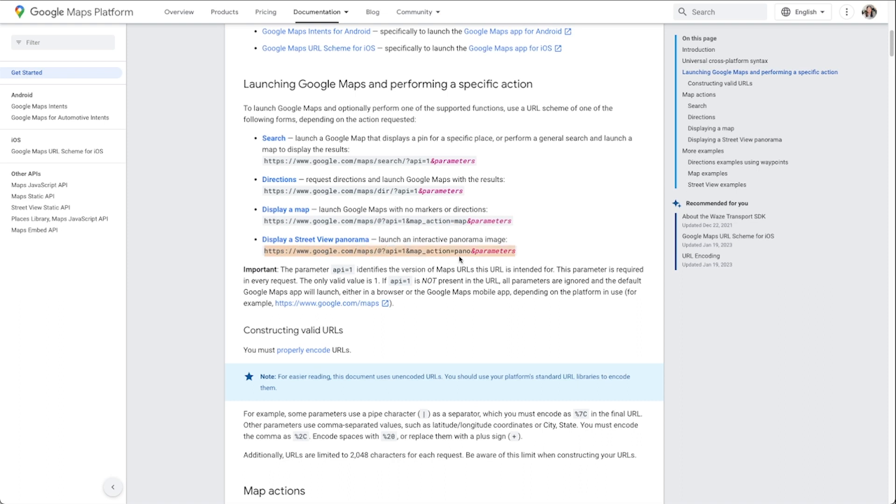
mouse_move(480, 252)
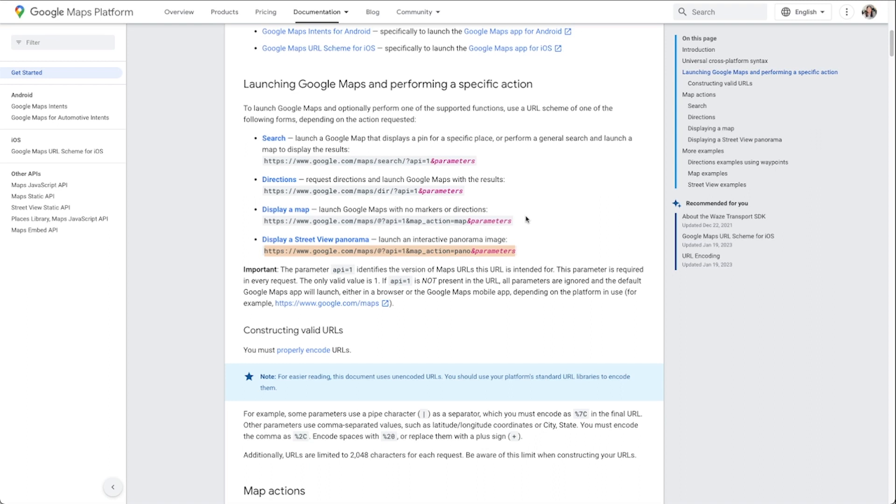
mouse_move(274, 161)
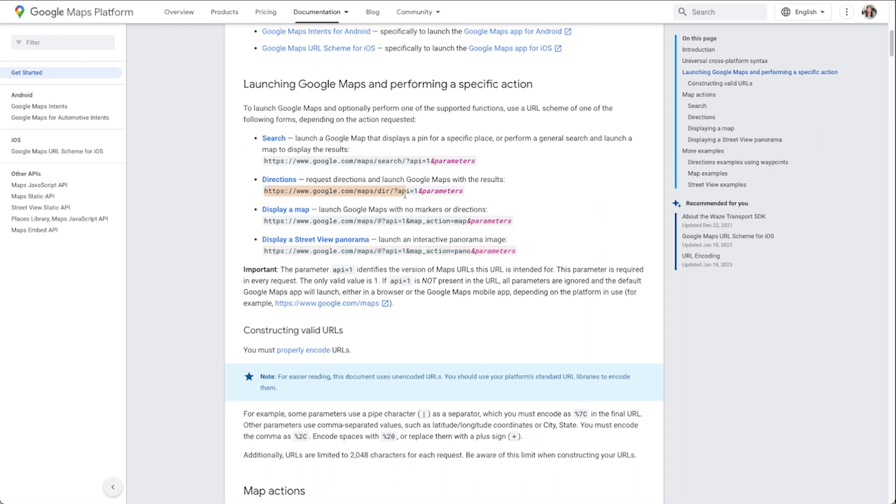
double_click(402, 191)
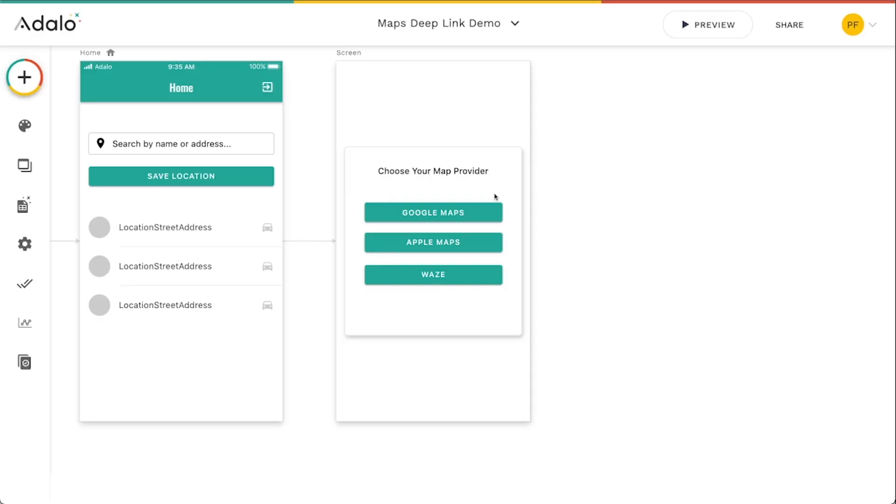
left_click(433, 213)
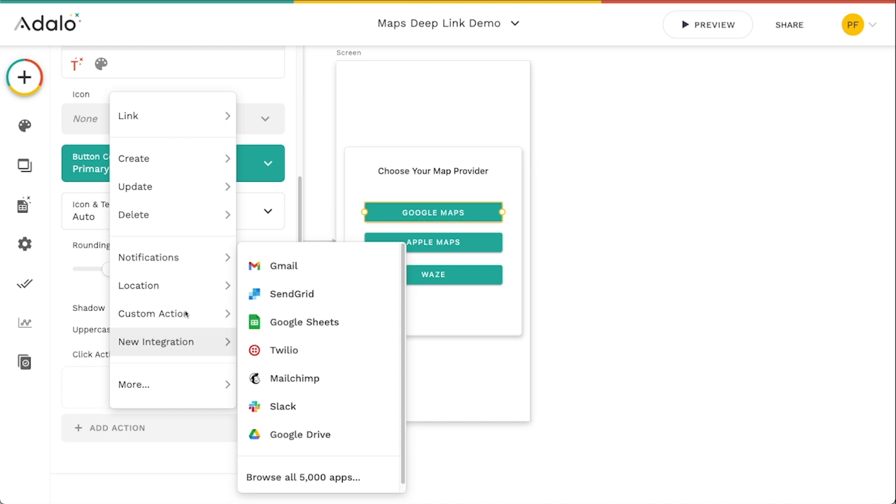
left_click(128, 117)
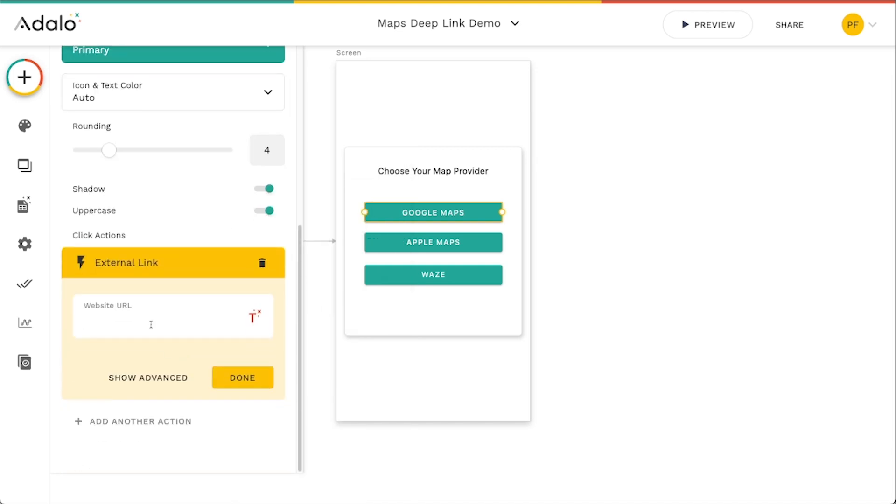
type("https://www.google.com/maps/dir/?api=1")
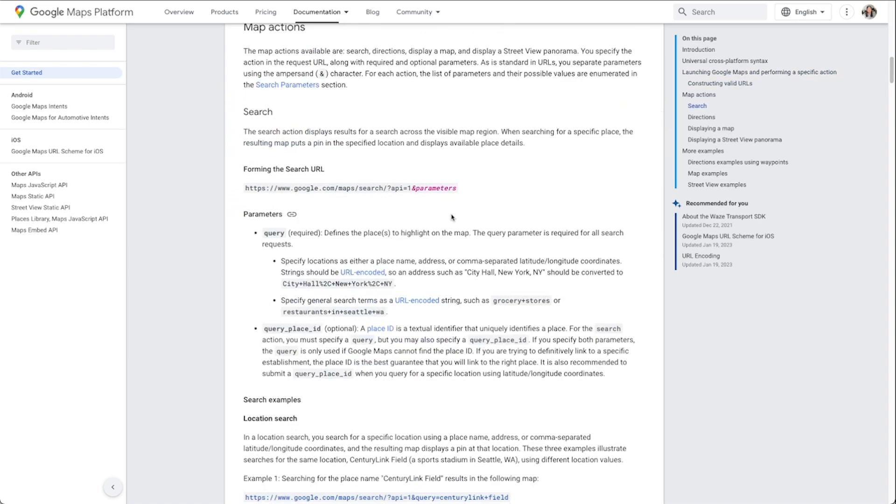
Scroll to the Directions parameters and select the destination parameter name.
scroll("down", 3)
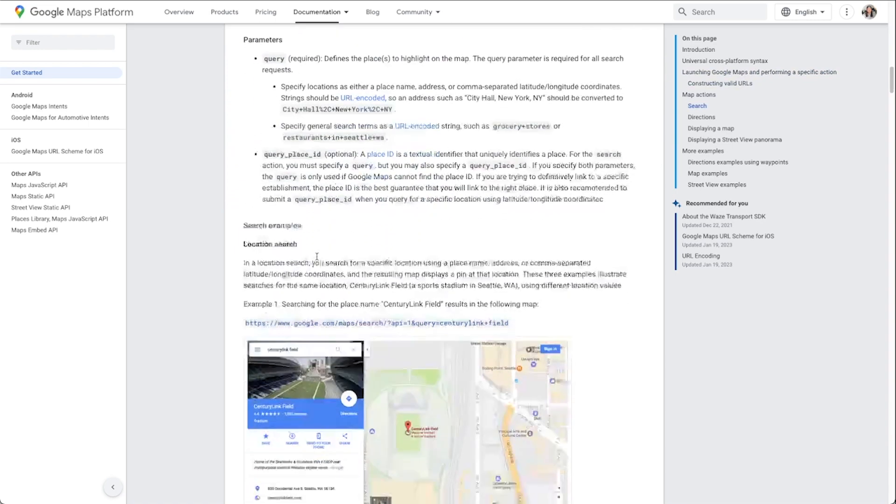
scroll("down", 3)
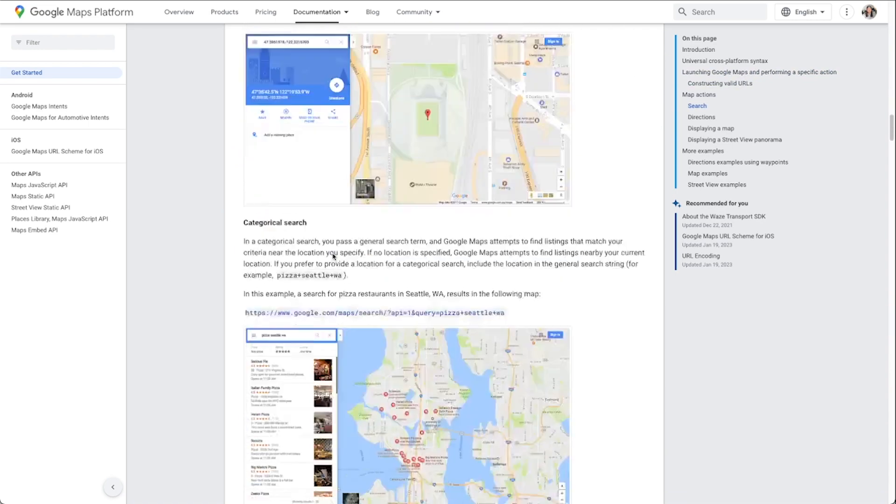
scroll("down", 3)
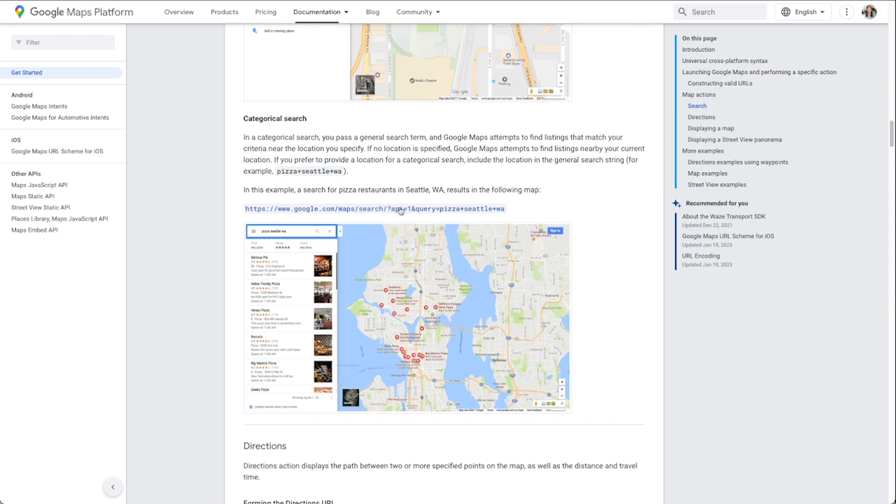
scroll("down", 3)
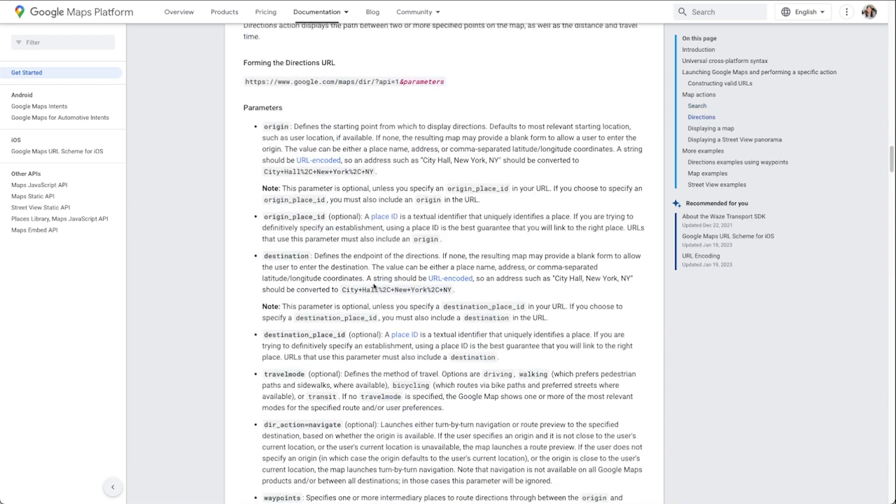
scroll("down", 3)
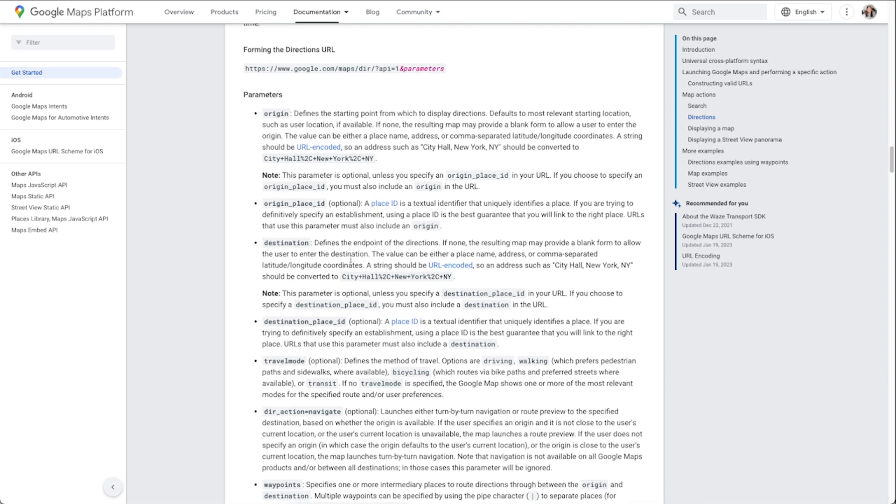
scroll("down", 3)
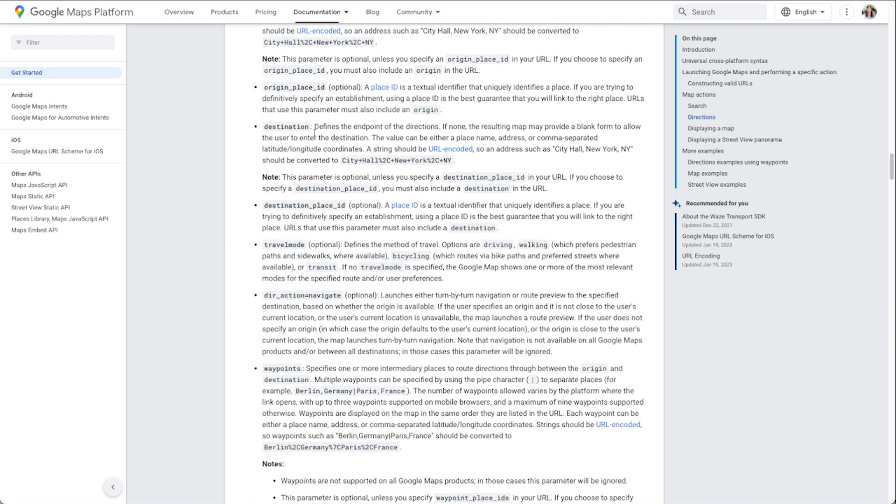
double_click(285, 126)
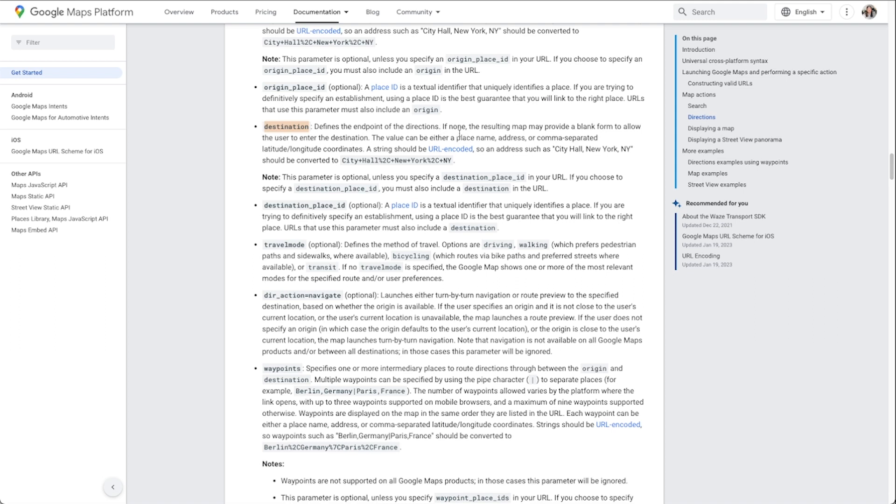
mouse_move(574, 127)
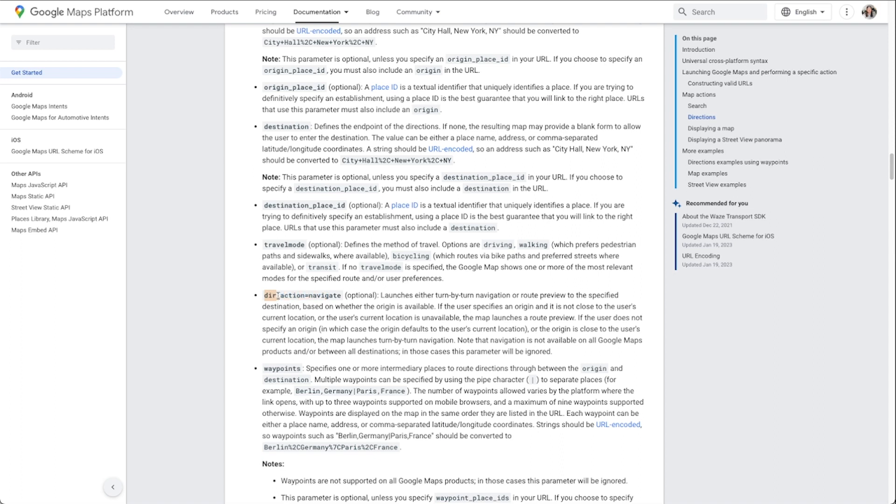
Select the dir_action=navigate parameter, then reselect destination.
double_click(302, 295)
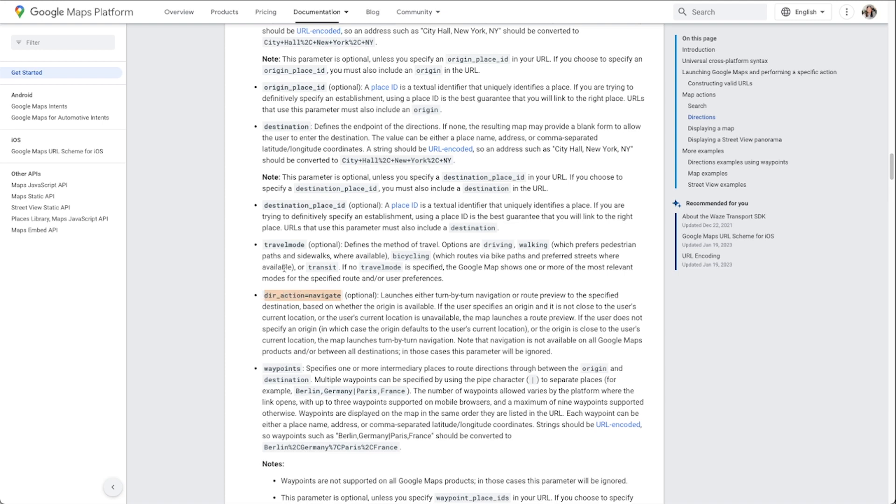
left_click(321, 11)
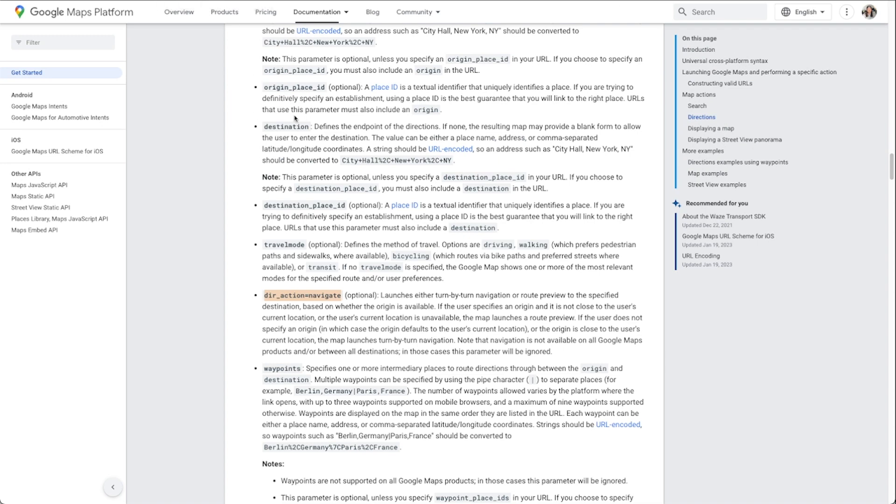
double_click(286, 126)
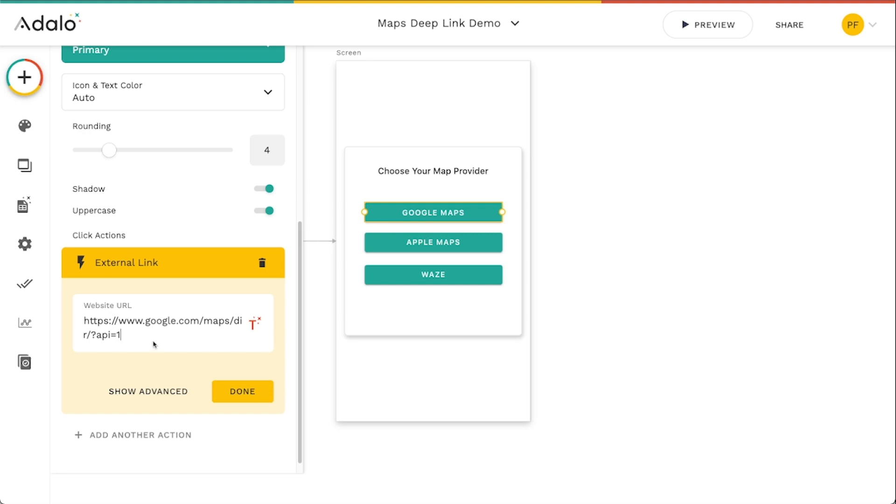
Append '&destination=' with the current location's Full Address magic text, then '&'.
type("&")
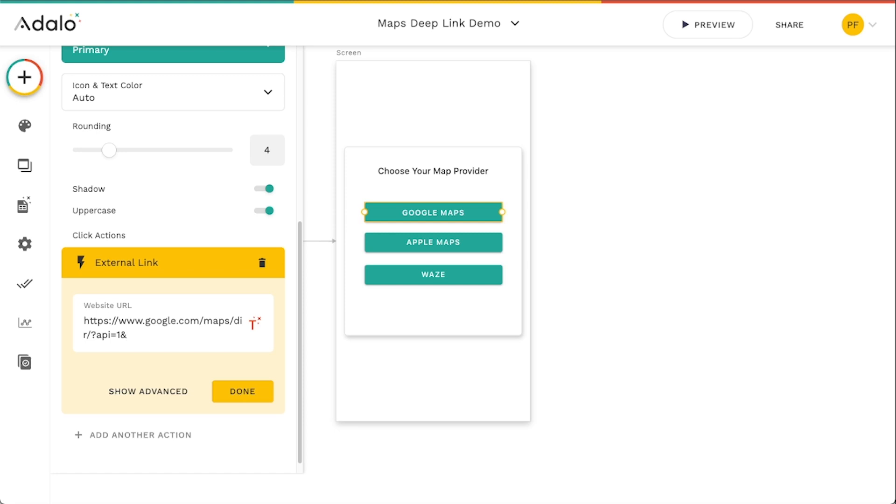
type("destination=")
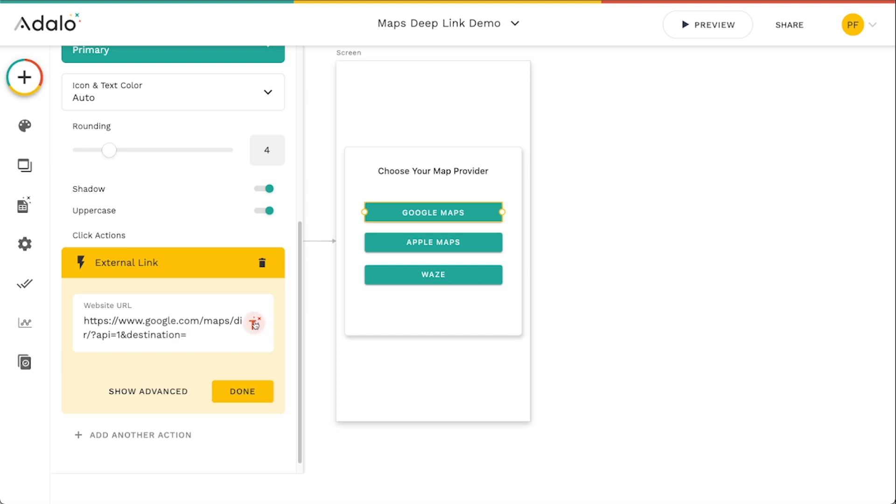
left_click(253, 323)
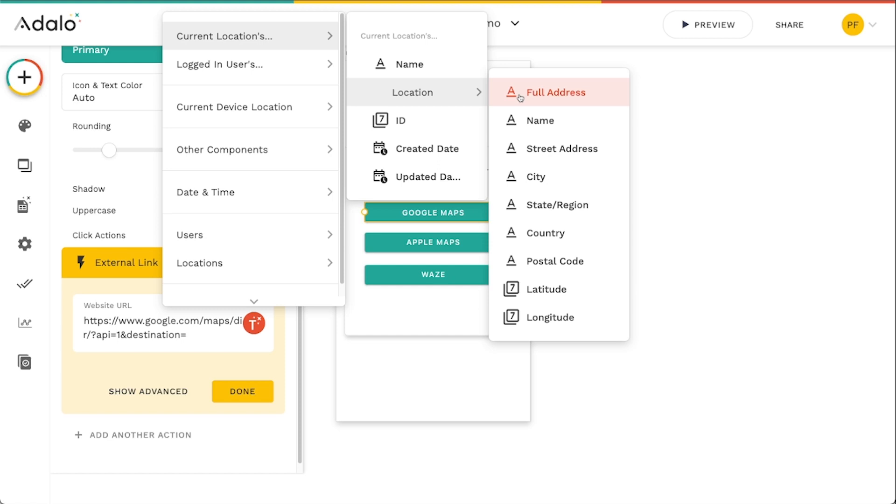
left_click(557, 92)
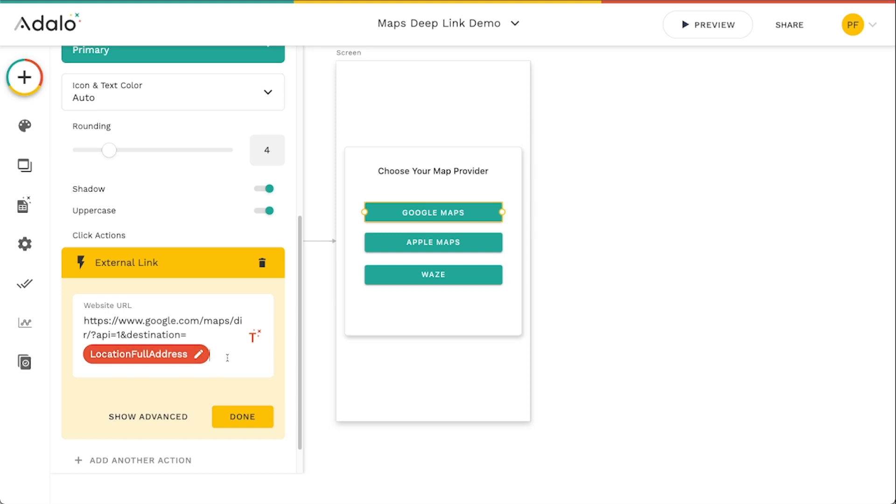
type("&")
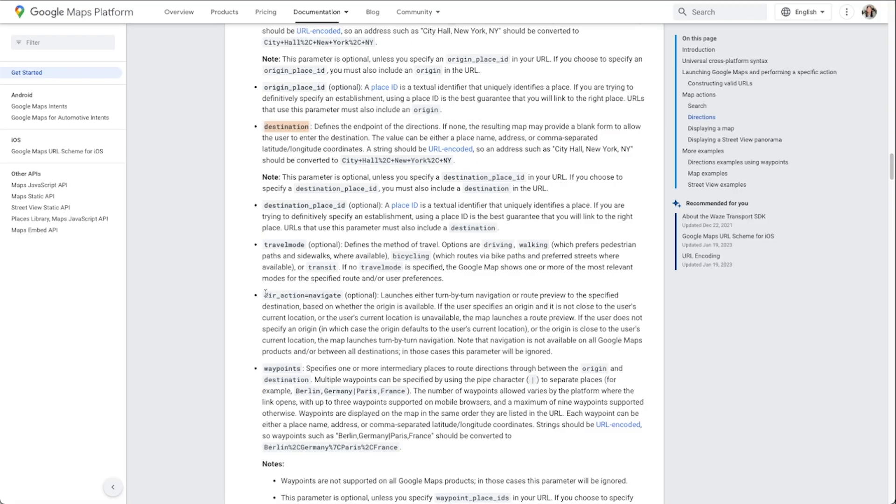
double_click(302, 295)
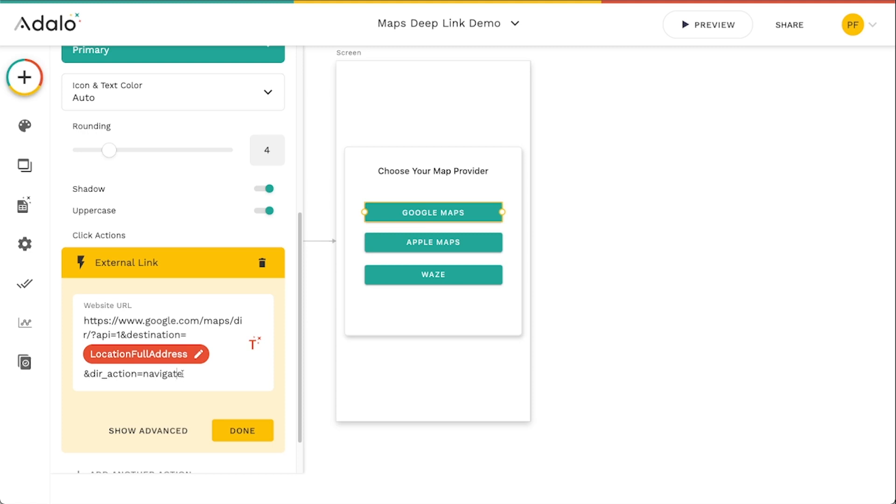
mouse_move(437, 241)
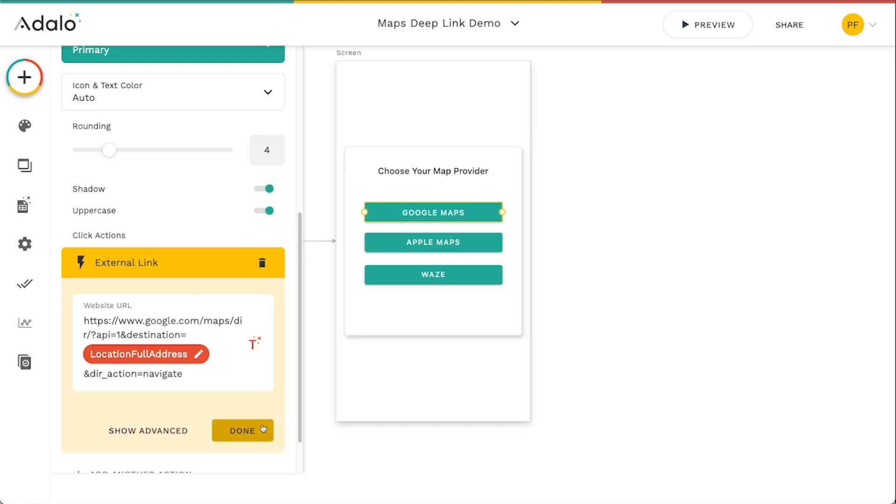
Confirm the Google Maps link and add an External Link action to Apple Maps.
left_click(433, 241)
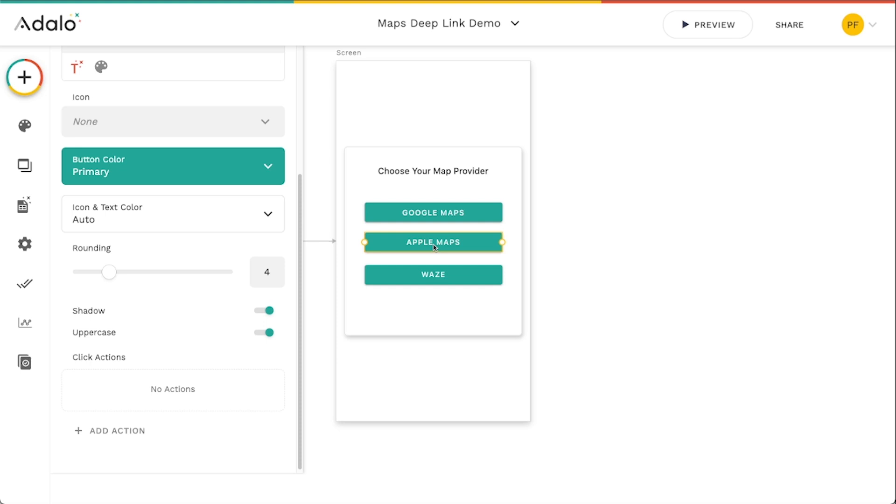
left_click(118, 431)
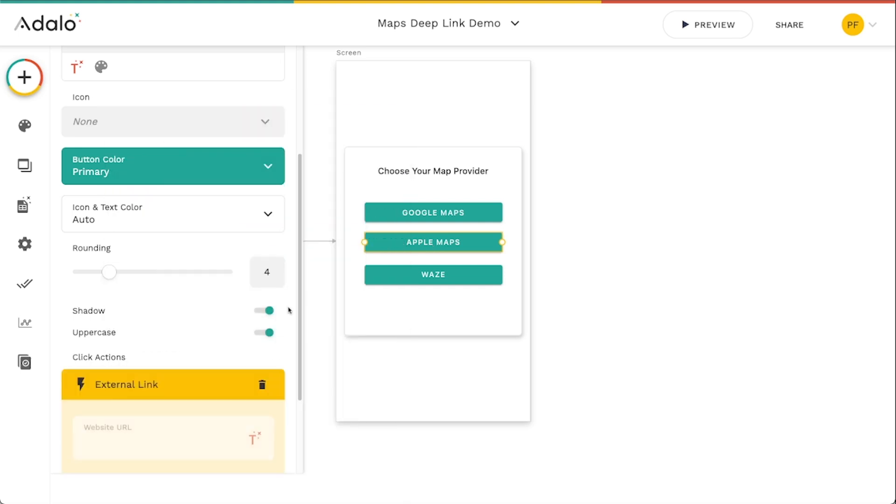
scroll("down", 3)
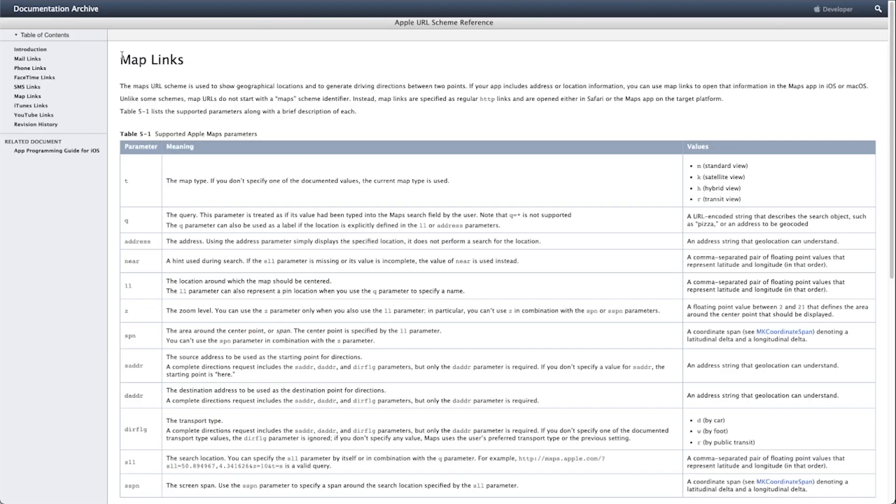
mouse_move(365, 224)
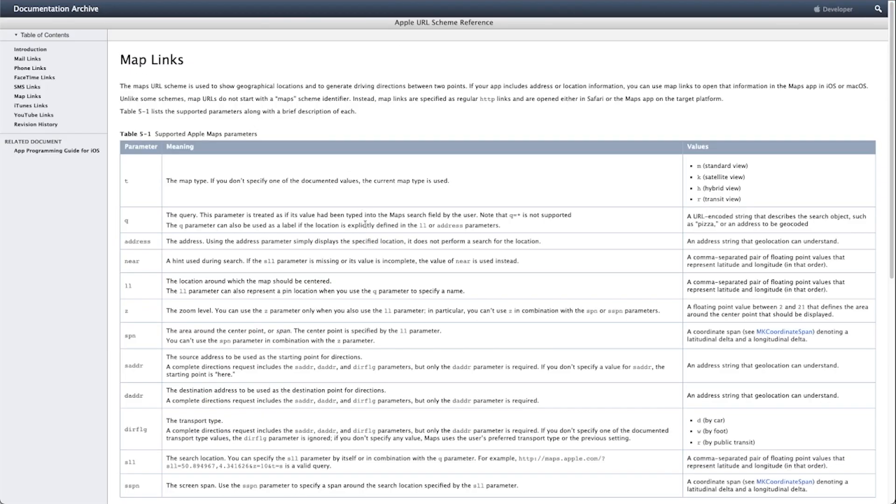
scroll("down", 3)
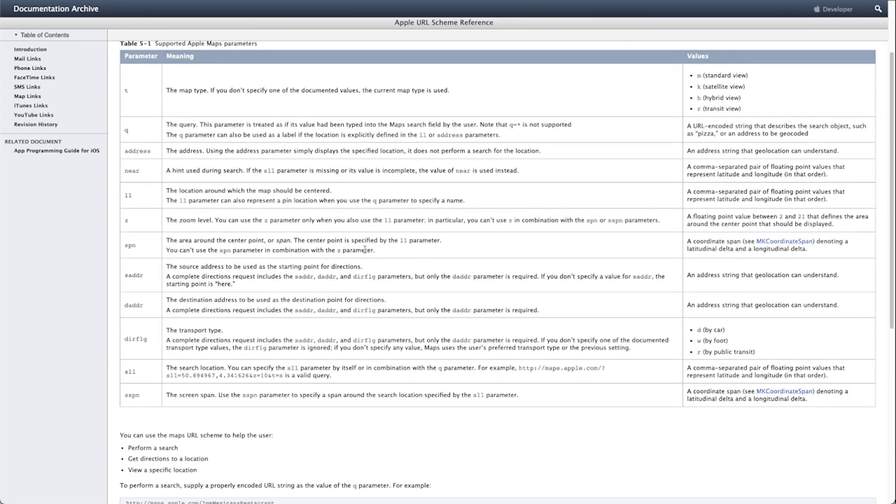
mouse_move(155, 131)
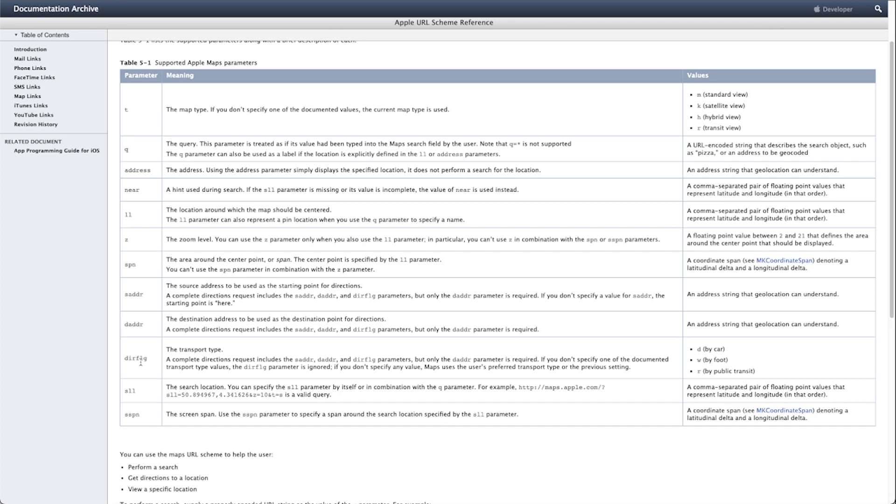
mouse_move(134, 311)
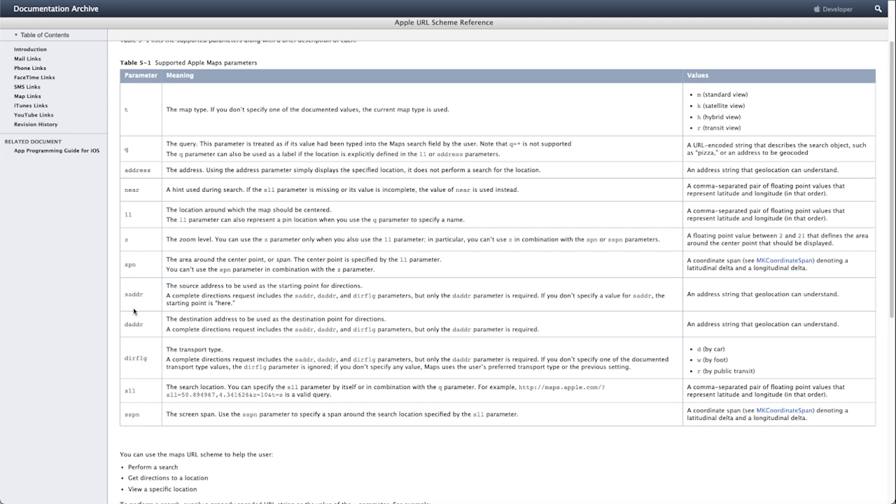
double_click(132, 324)
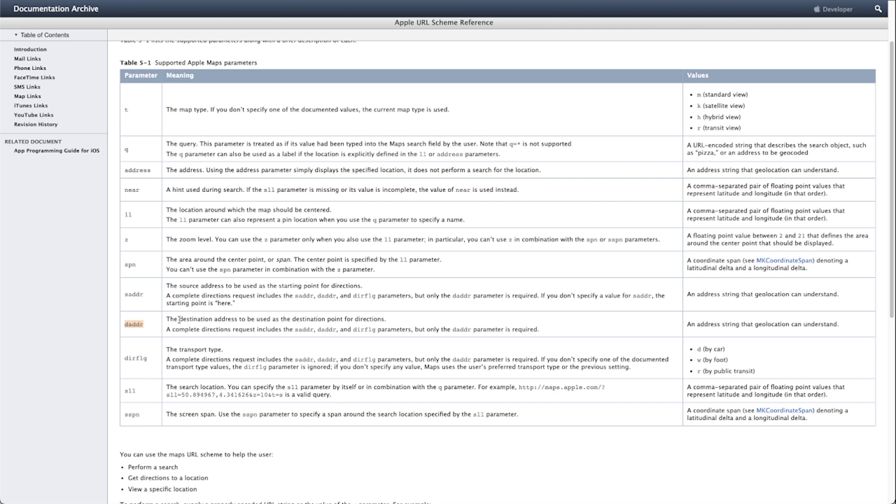
mouse_move(164, 294)
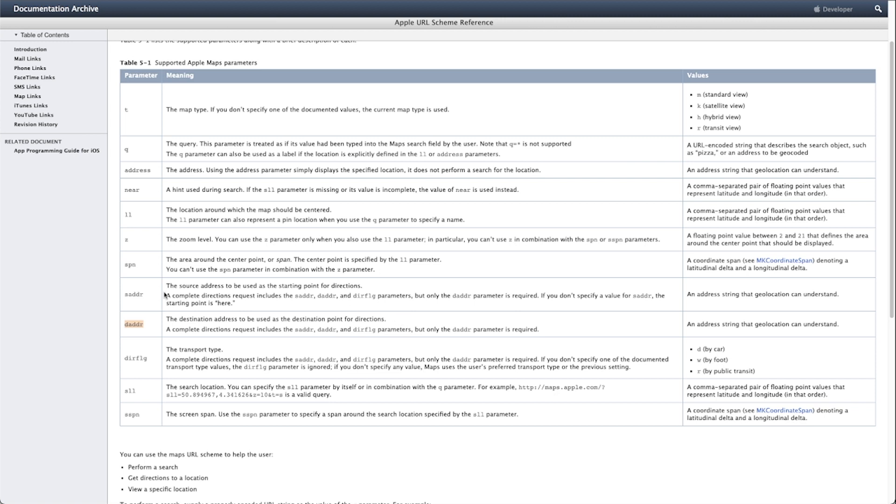
mouse_move(163, 170)
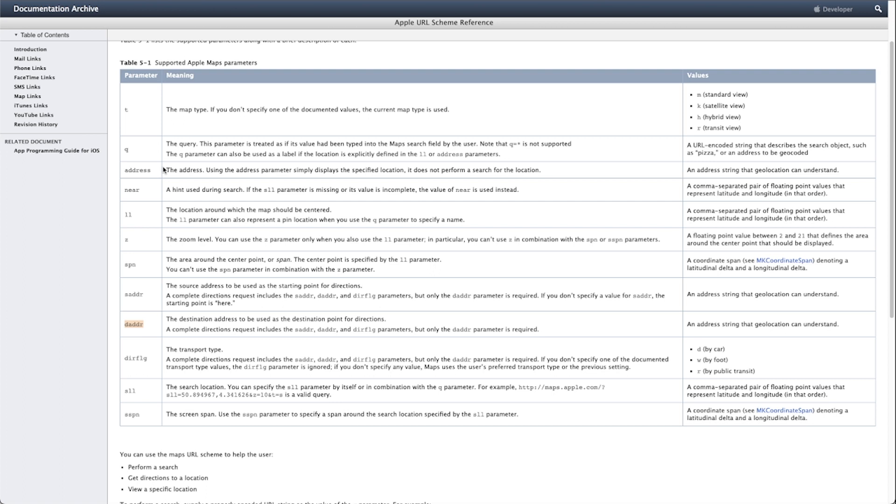
mouse_move(128, 151)
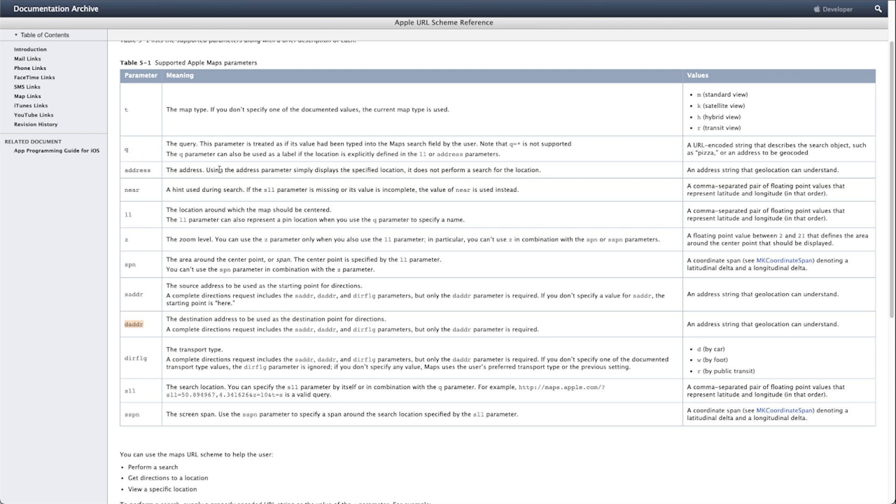
mouse_move(218, 236)
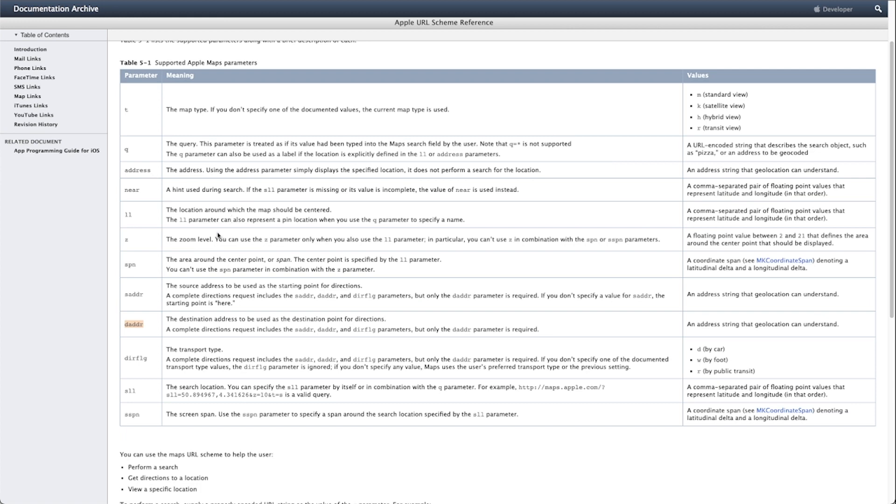
scroll("down", 3)
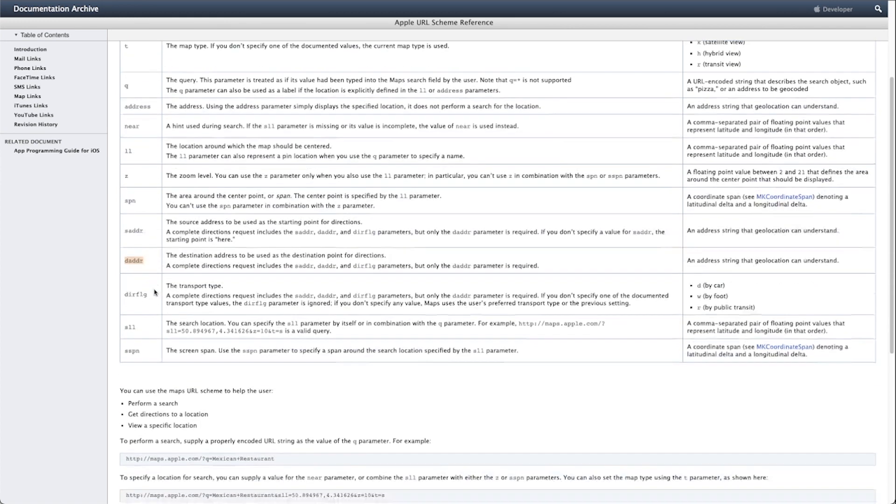
scroll("down", 3)
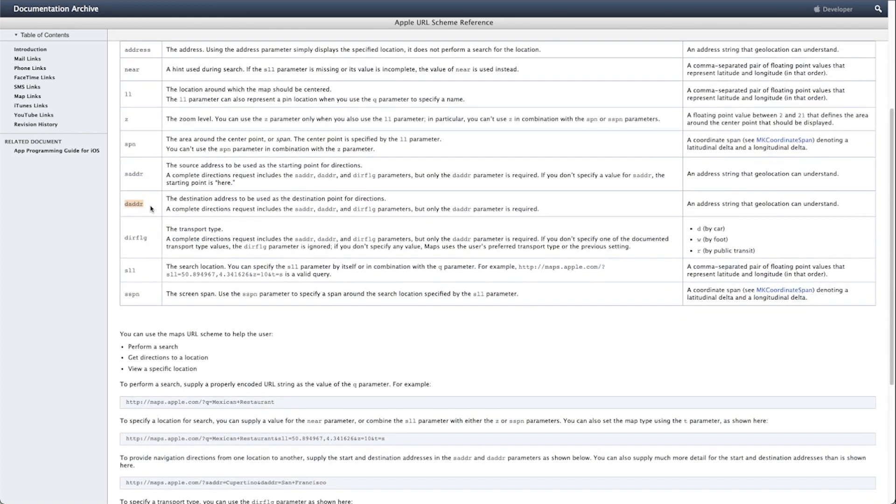
scroll("down", 3)
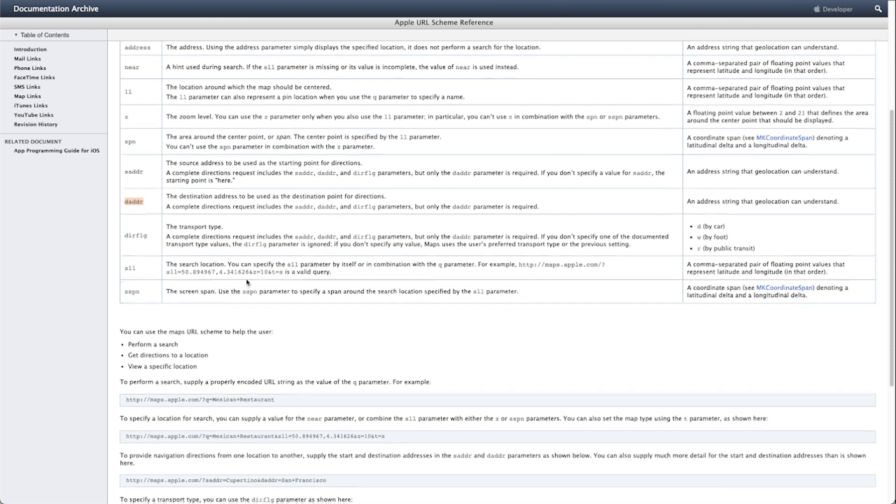
scroll("down", 3)
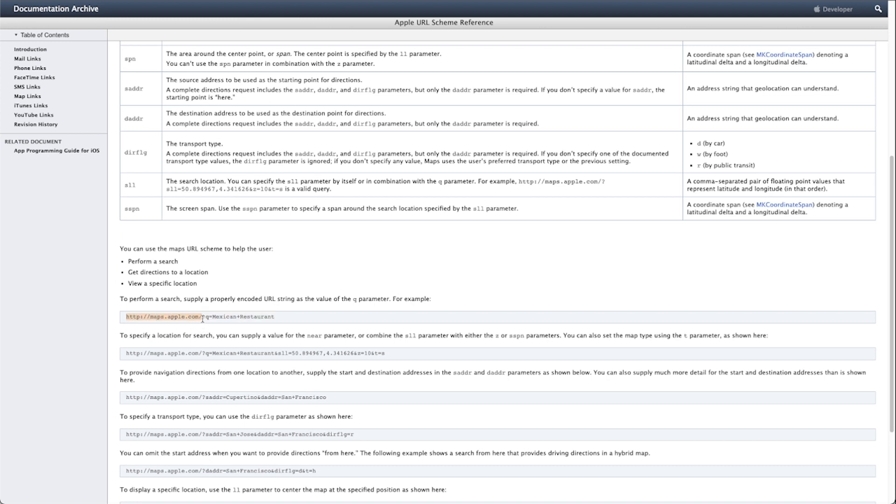
mouse_move(315, 326)
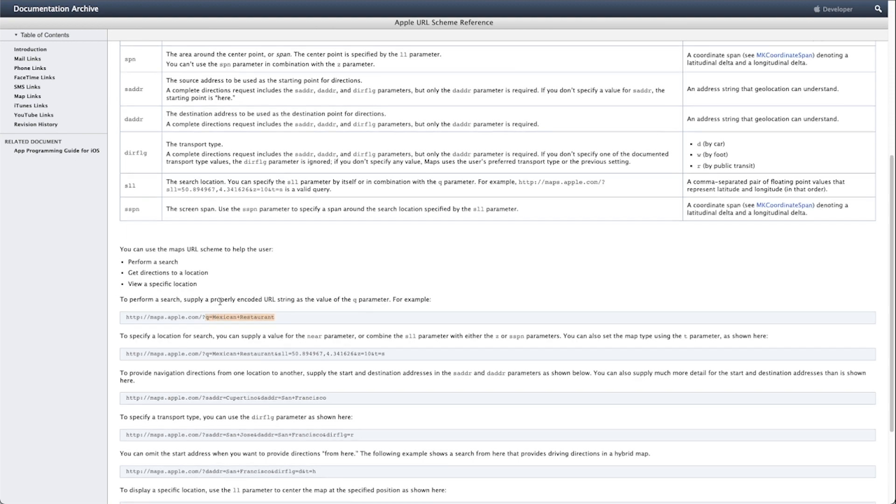
scroll("up", 3)
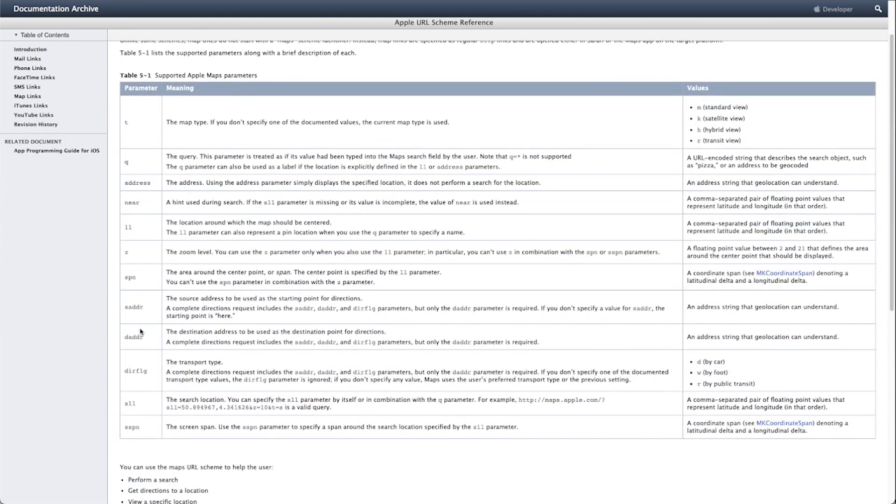
double_click(134, 337)
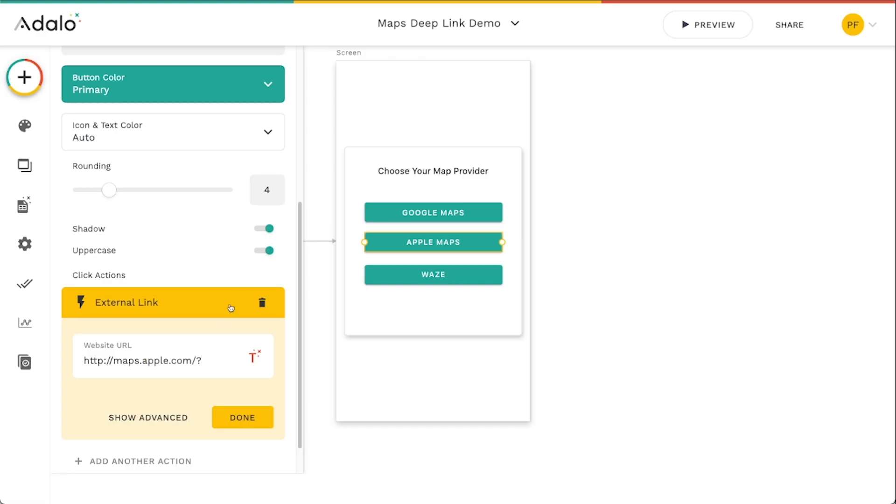
Append daddr= plus Magic Text Current Location > Full Address to the Apple Maps link.
type("daddr")
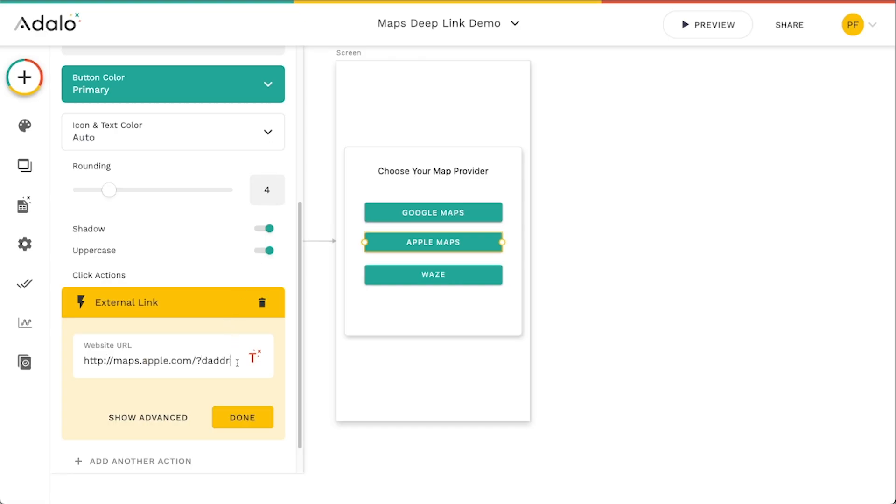
type("=")
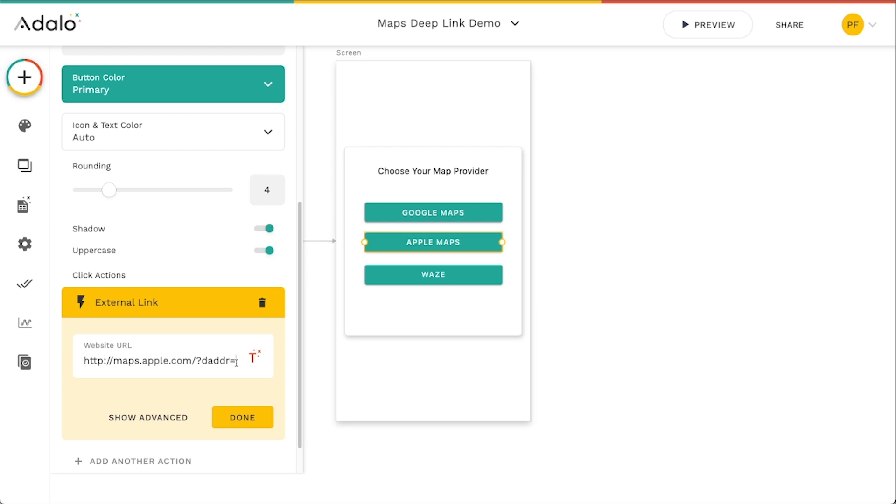
left_click(255, 357)
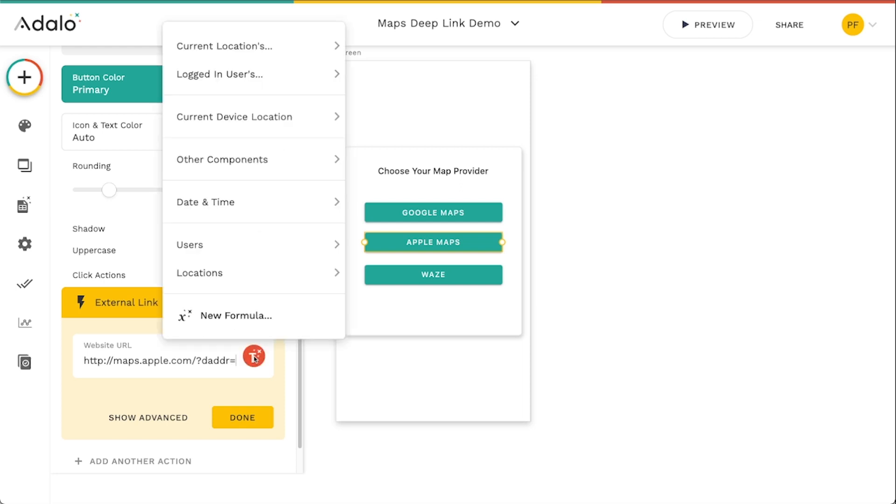
left_click(225, 46)
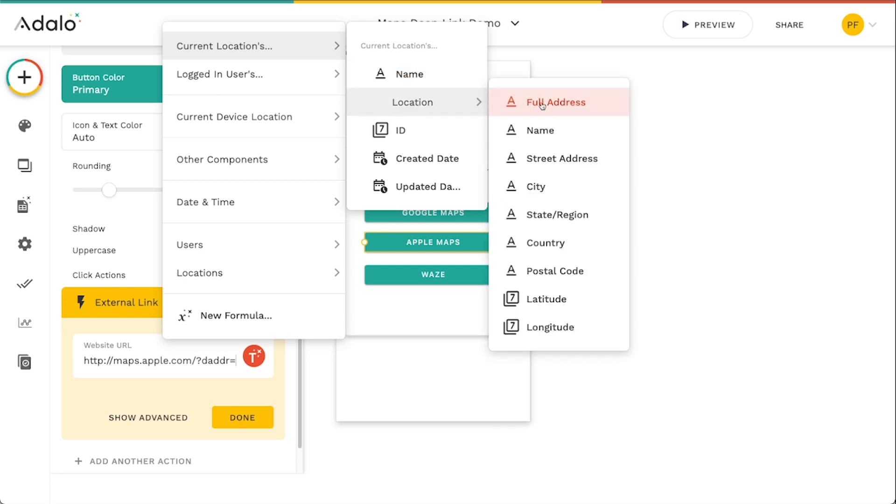
left_click(556, 101)
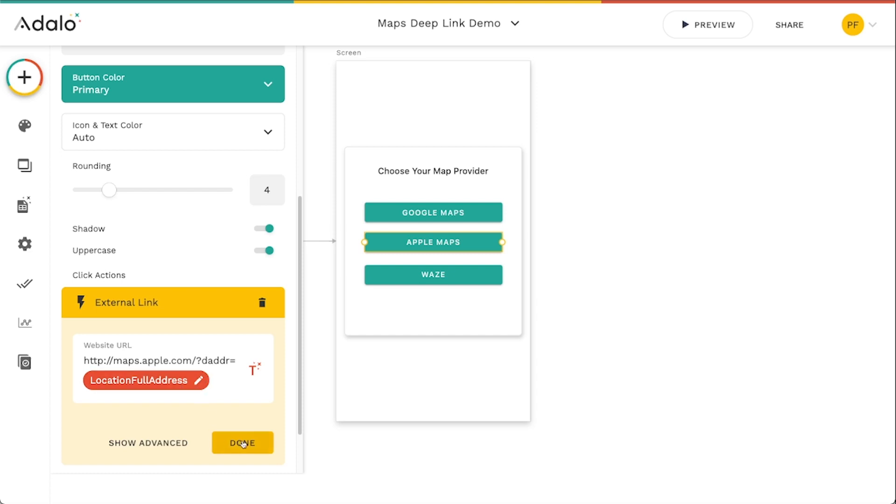
left_click(242, 443)
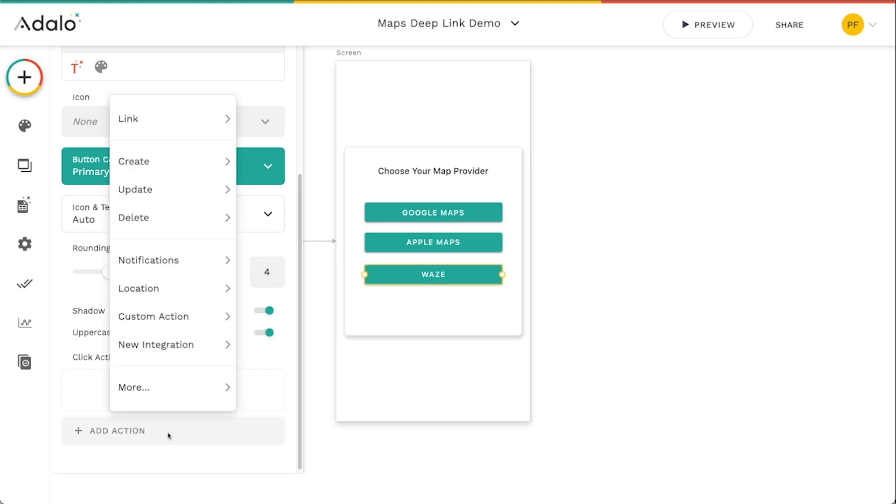
Add a Link > Website action to the WAZE button and copy Waze's Times Square example link.
left_click(143, 119)
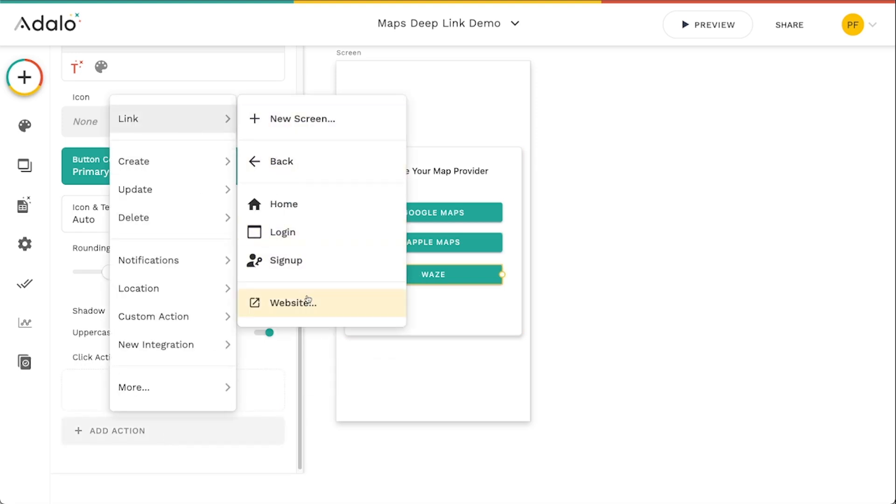
left_click(293, 303)
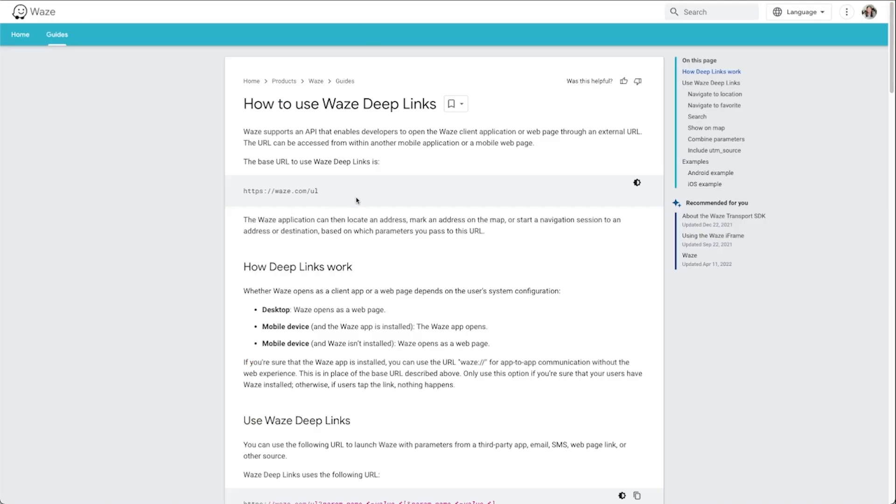
scroll("down", 3)
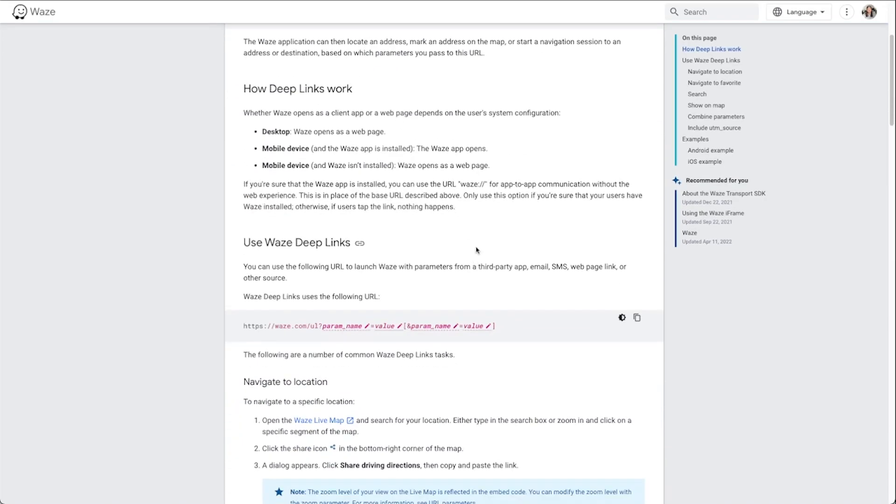
scroll("down", 3)
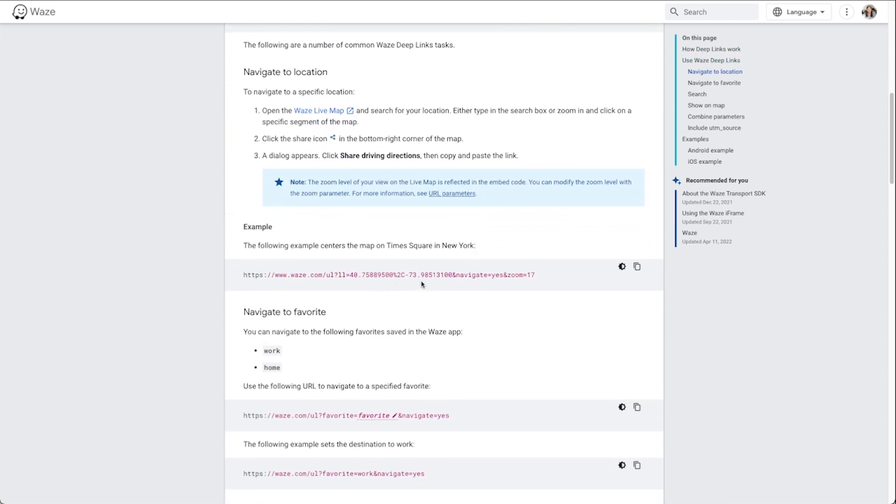
scroll("down", 3)
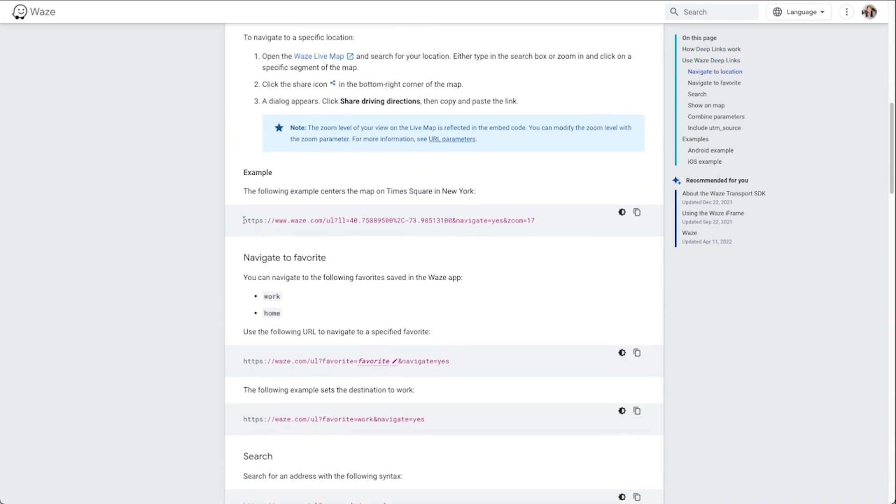
double_click(286, 219)
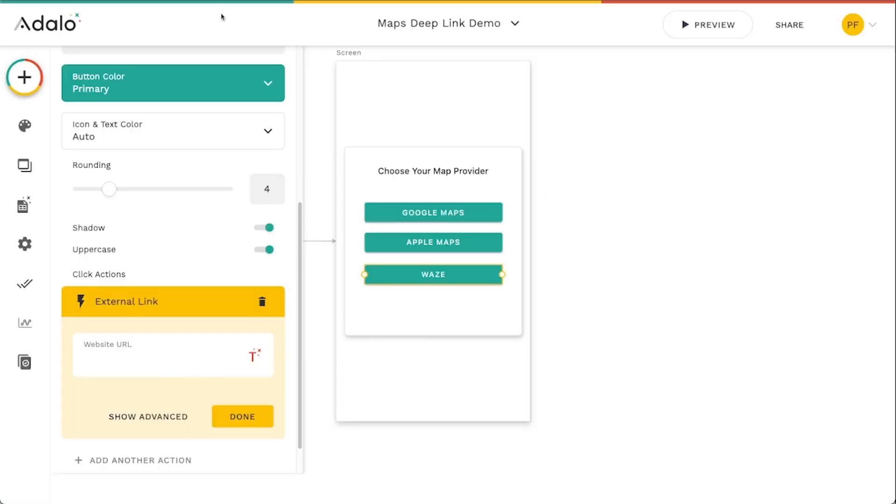
Paste the waze.com/ul Times Square deep link and select its ll= coordinates for removal.
type("https://www.waze.com/ul?ll=40.75889500%2C-73.98513100&navigate=yes&zoom=17")
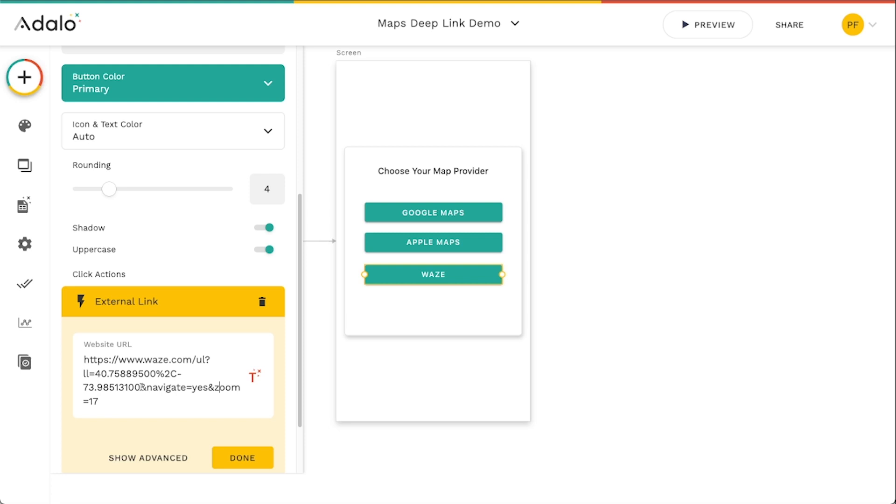
left_click_drag(97, 374, 146, 387)
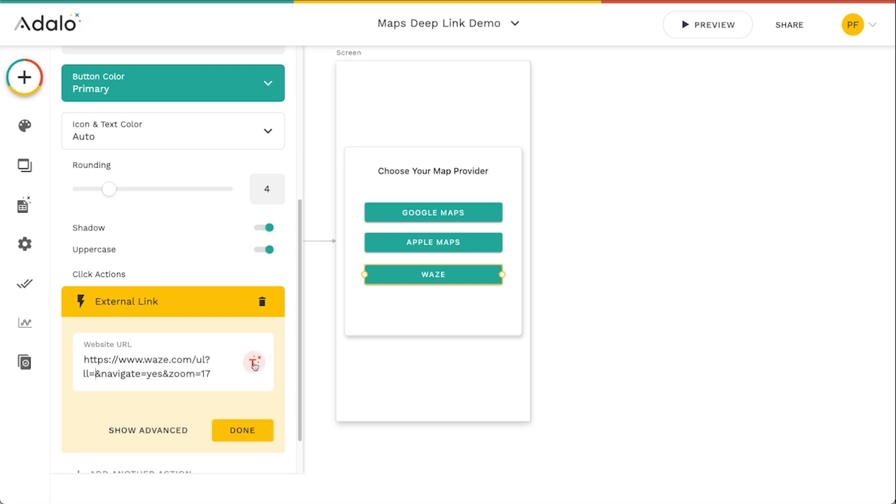
Insert the current location's latitude and longitude after ll= in the Waze link.
left_click(254, 362)
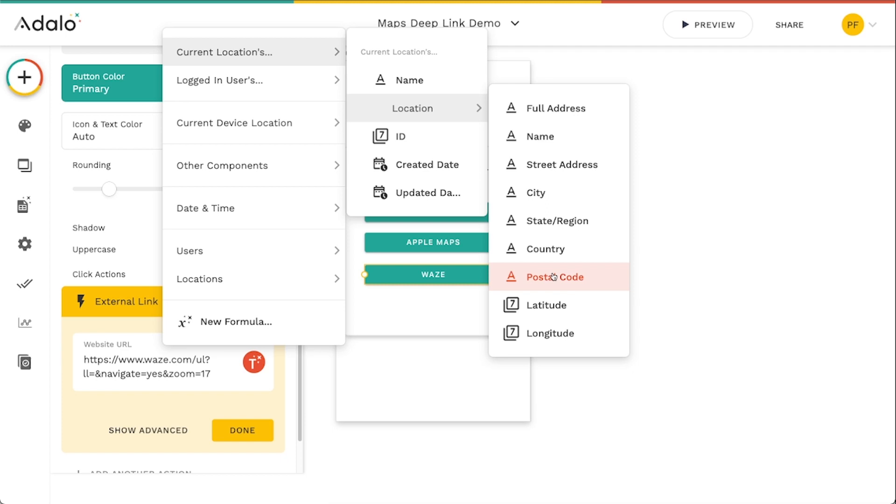
left_click(545, 305)
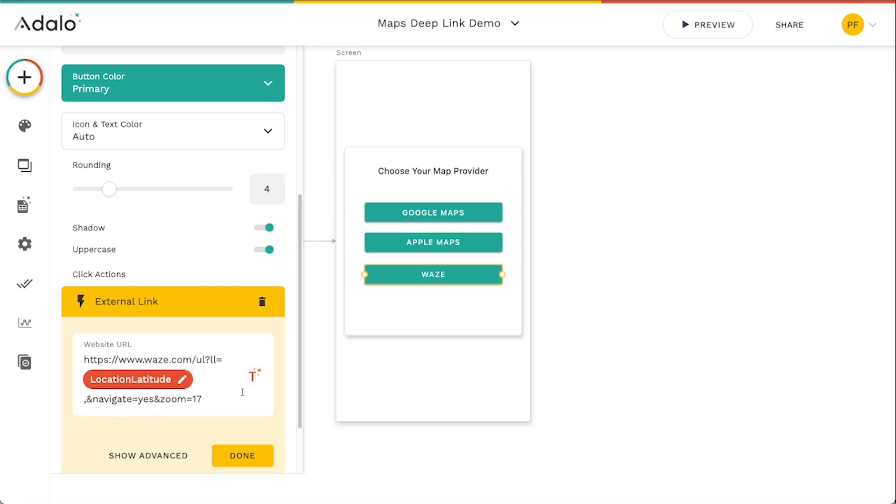
left_click(253, 375)
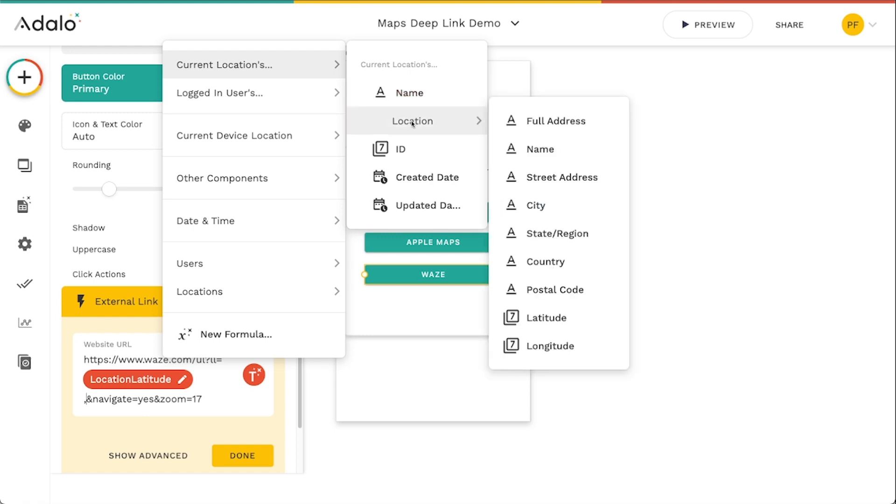
left_click(550, 346)
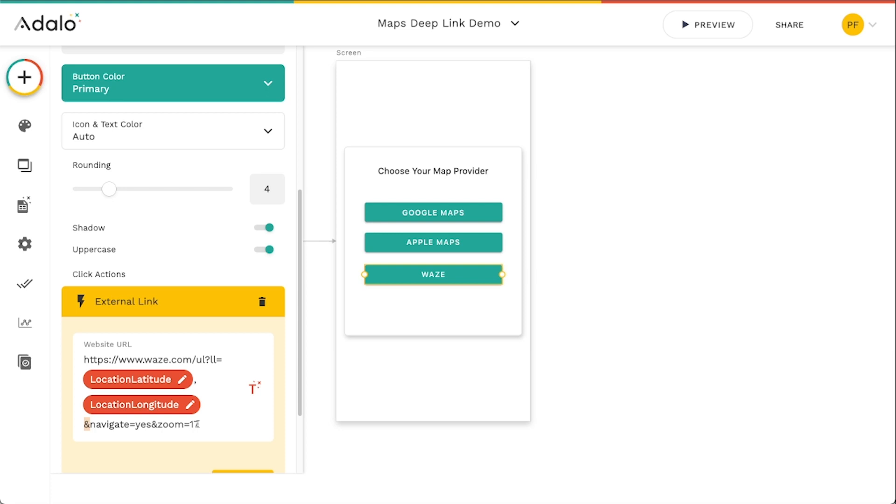
type("7")
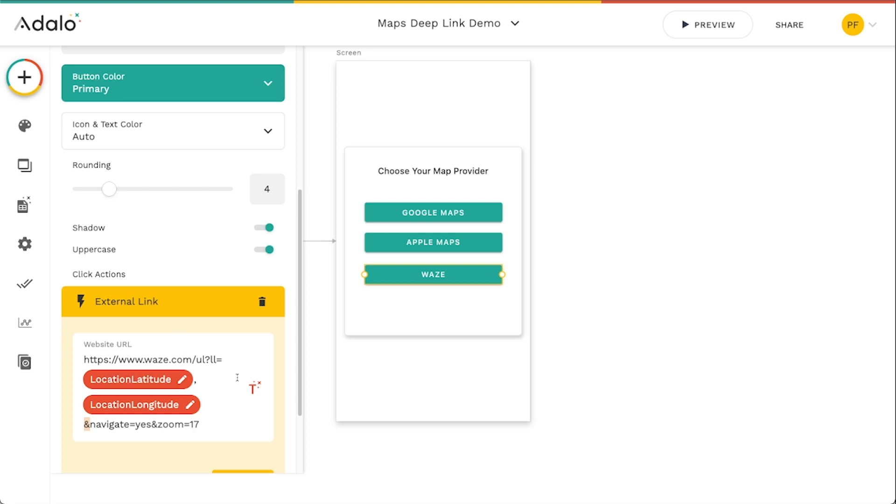
scroll("down", 3)
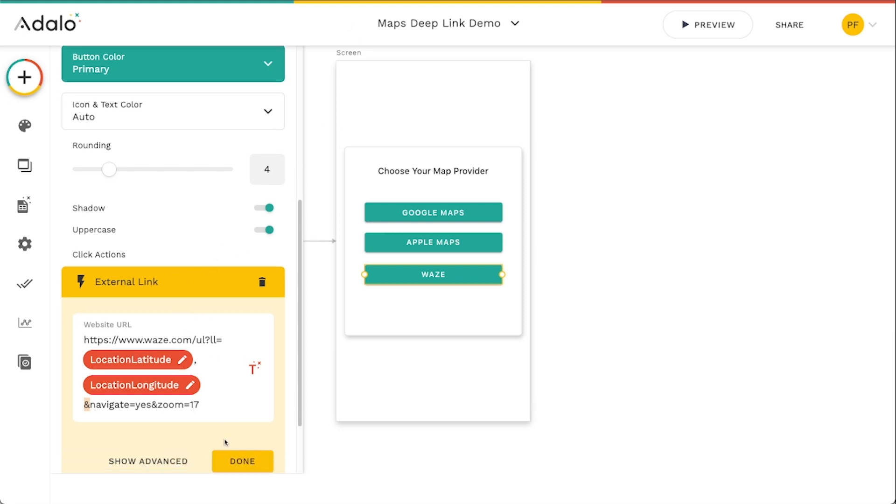
left_click(242, 461)
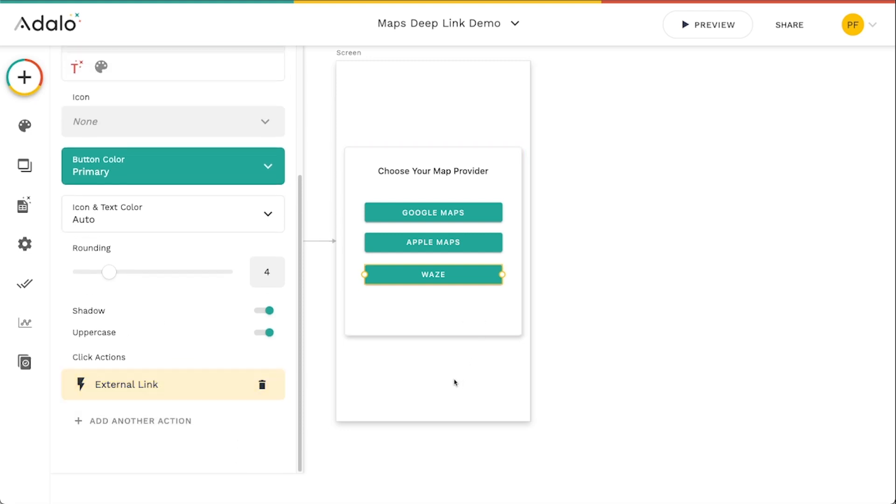
left_click(707, 25)
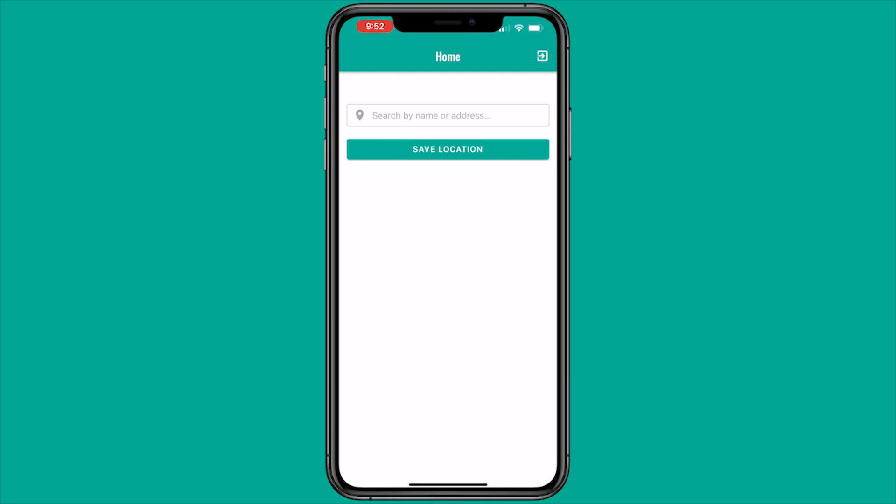
On the iPhone, save a boulevard address, launch Google Maps directions, then return.
type("21")
type("316 b")
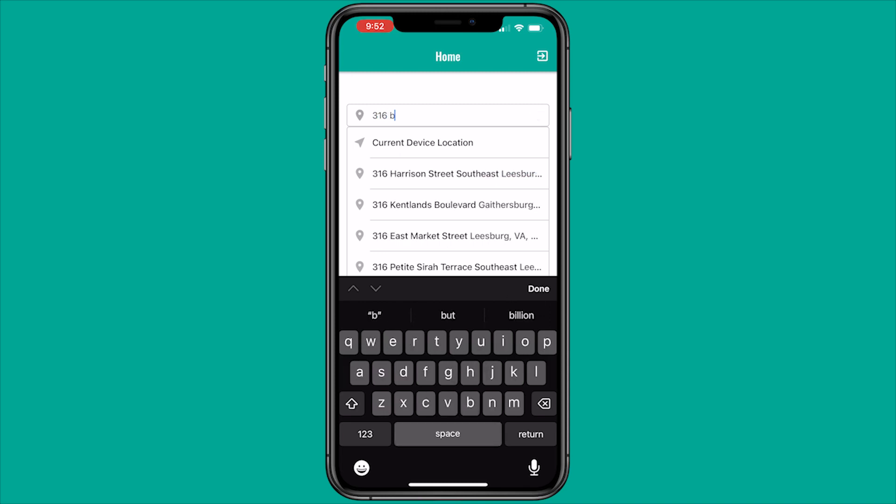
type("oulevard")
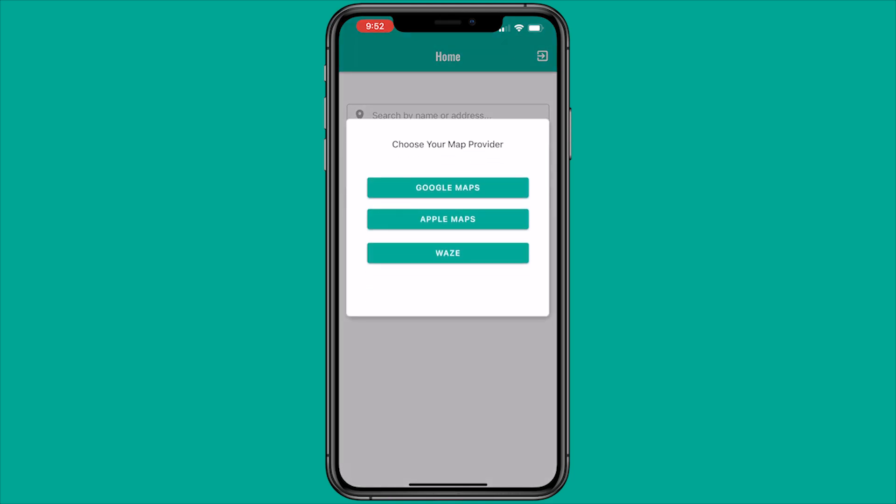
left_click(447, 188)
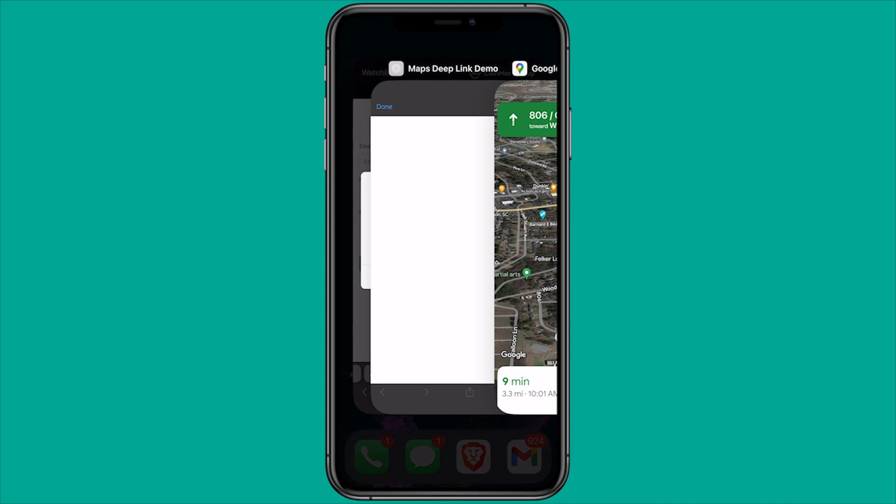
left_click(429, 229)
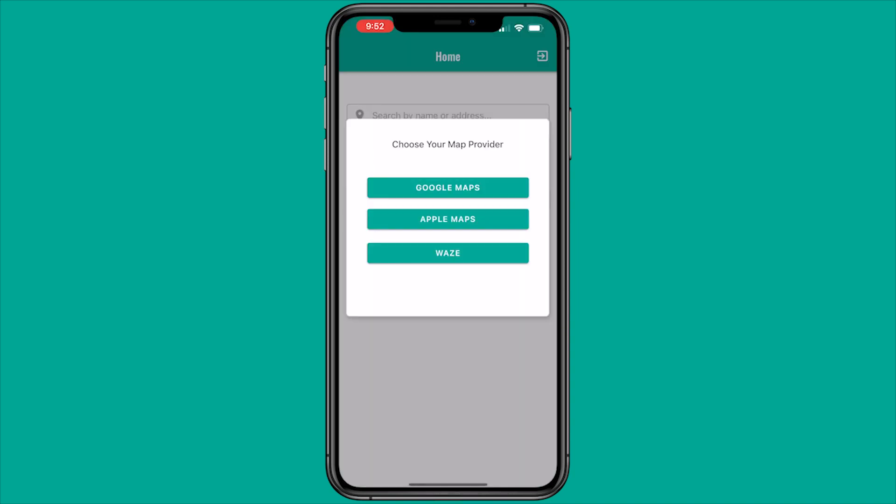
left_click(447, 219)
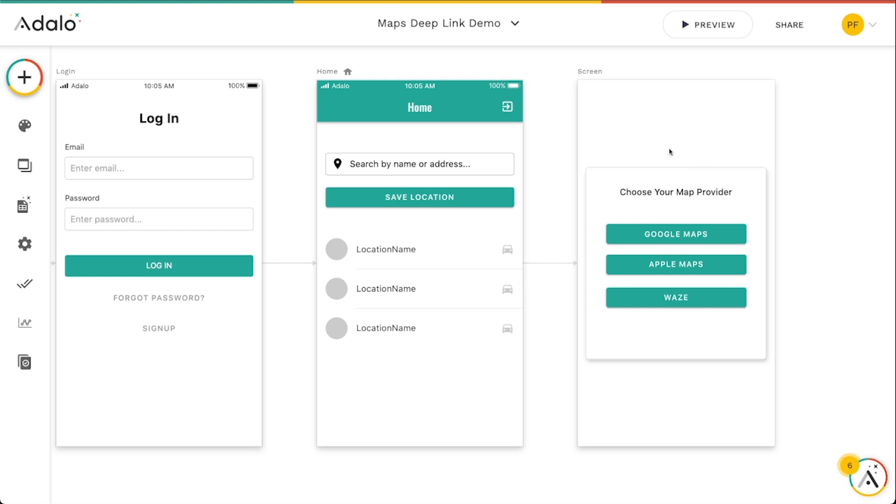
mouse_move(578, 248)
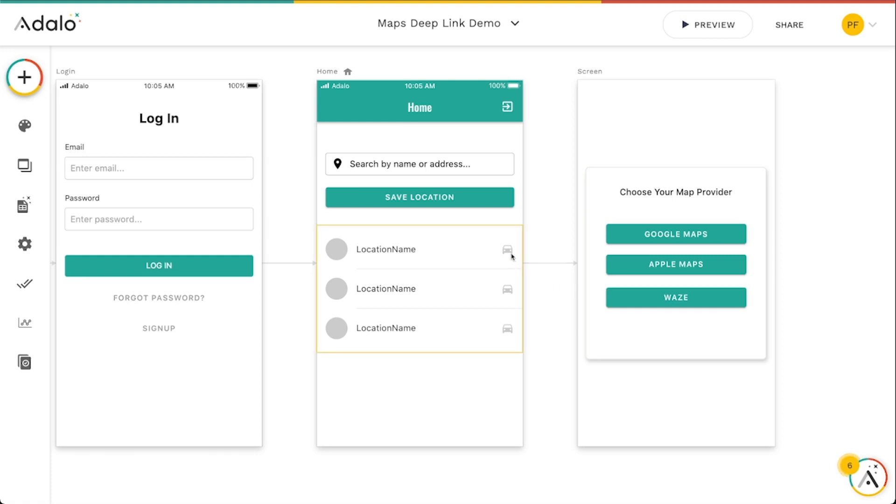
mouse_move(509, 253)
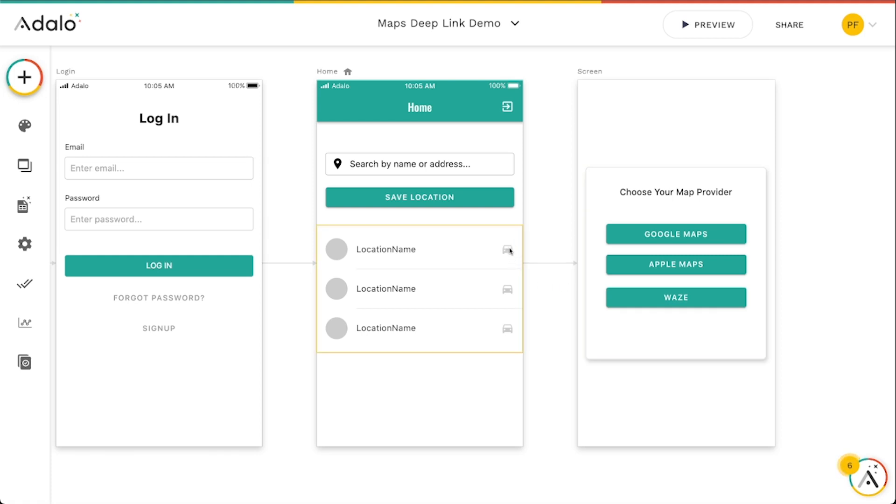
mouse_move(653, 254)
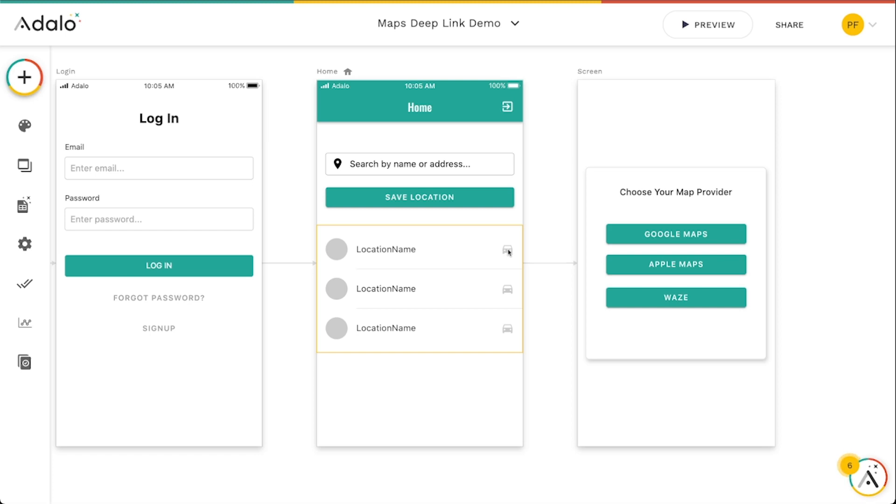
Search the Add Component panel for 'device'.
left_click(23, 77)
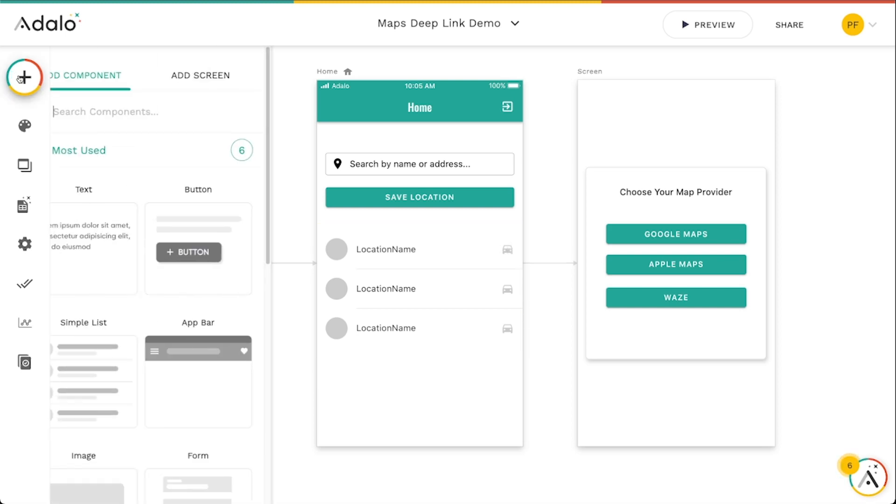
type("device")
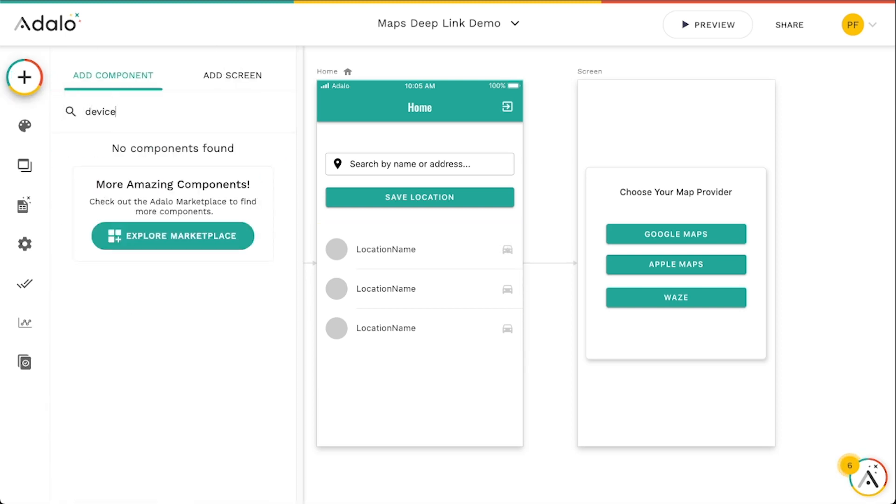
left_click(172, 236)
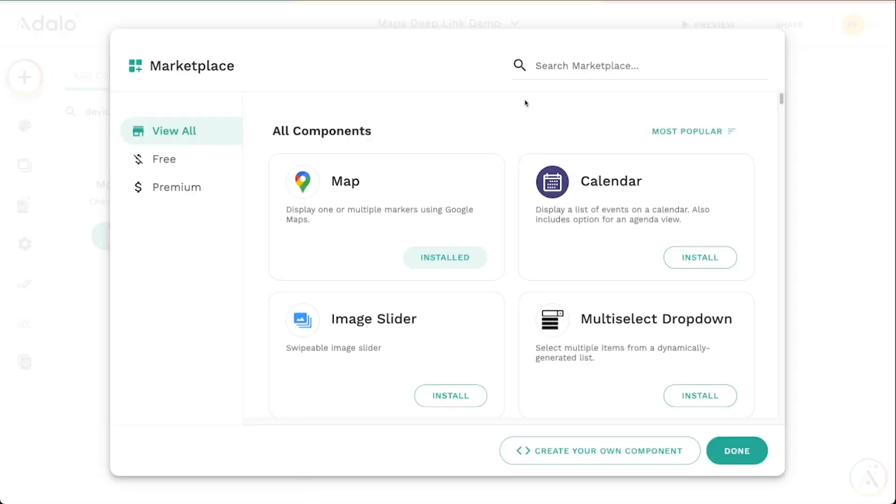
type("device")
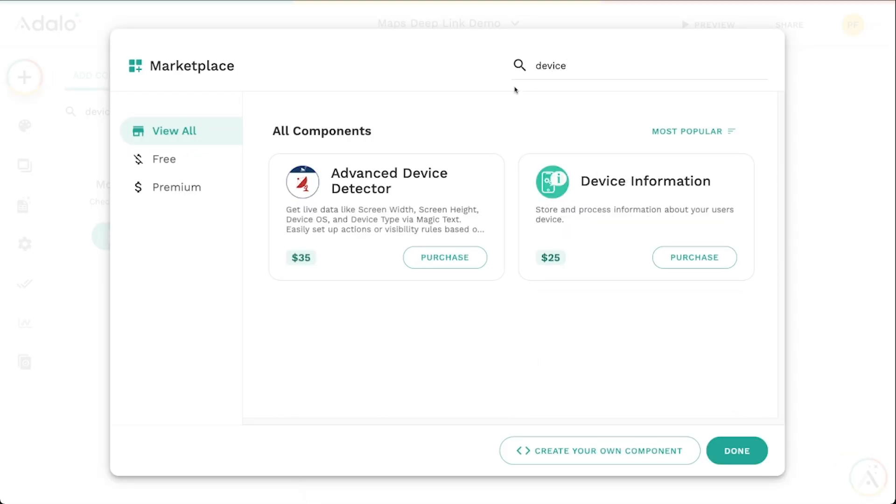
mouse_move(448, 202)
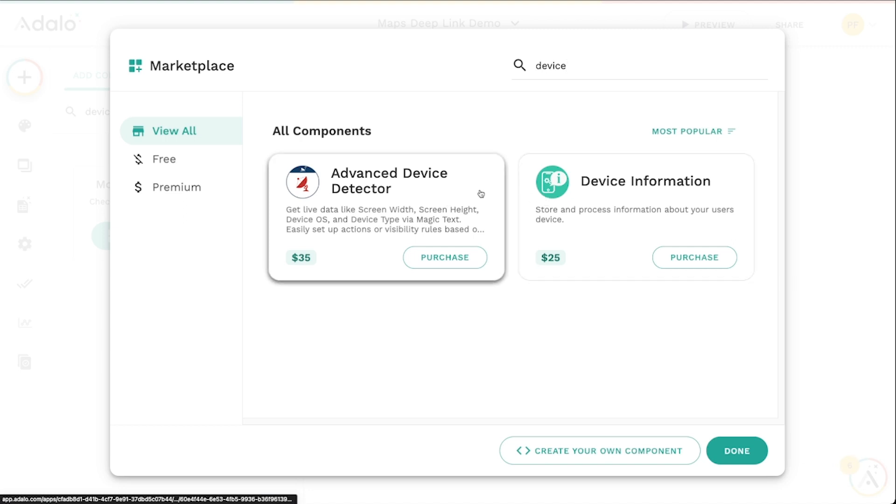
mouse_move(520, 207)
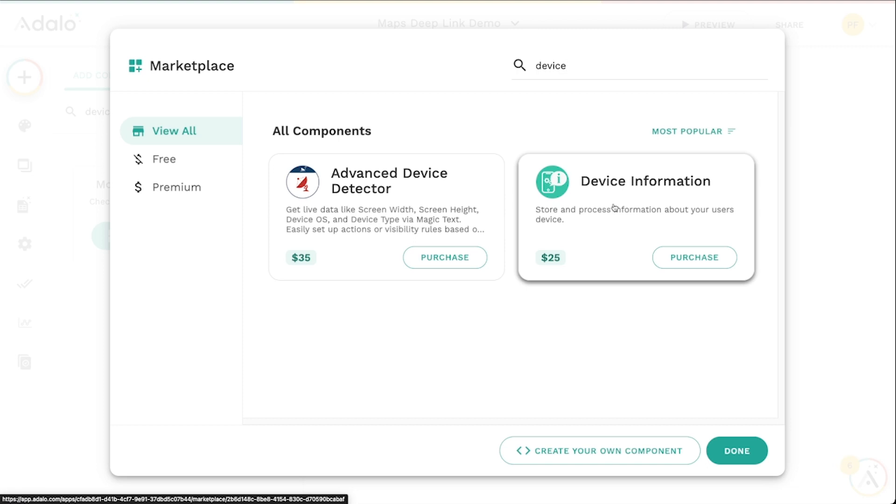
mouse_move(608, 183)
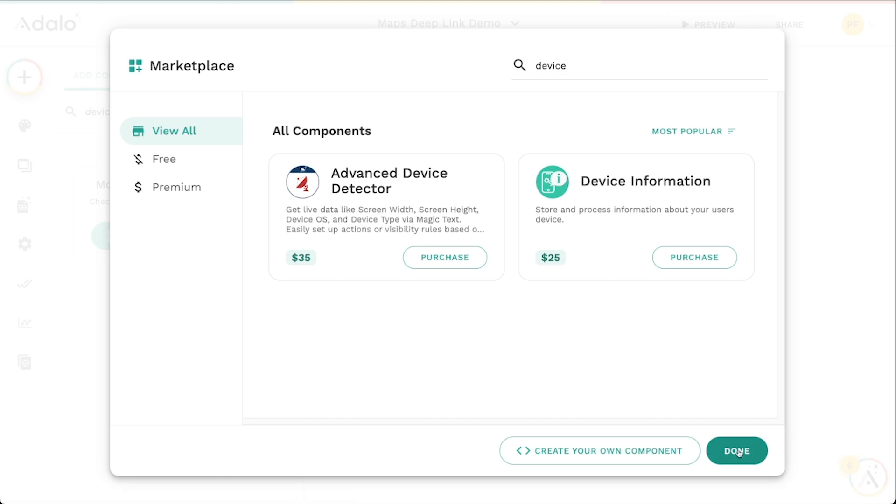
mouse_move(508, 153)
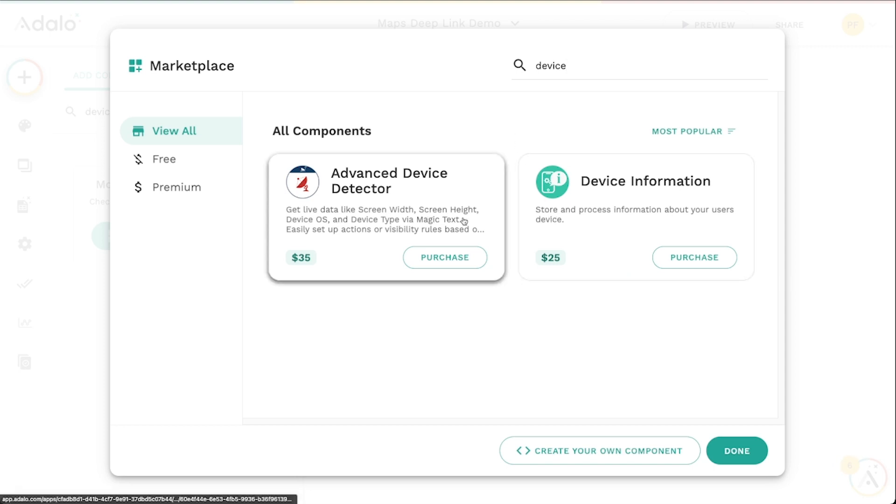
left_click(737, 451)
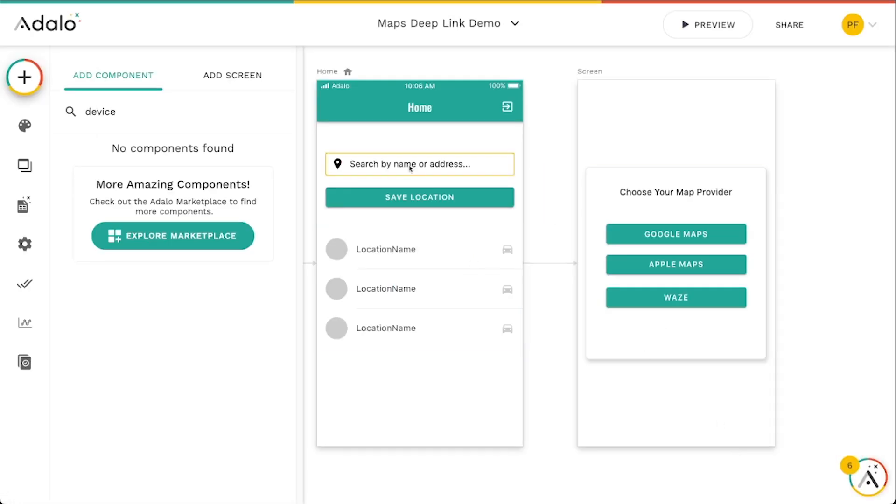
mouse_move(421, 223)
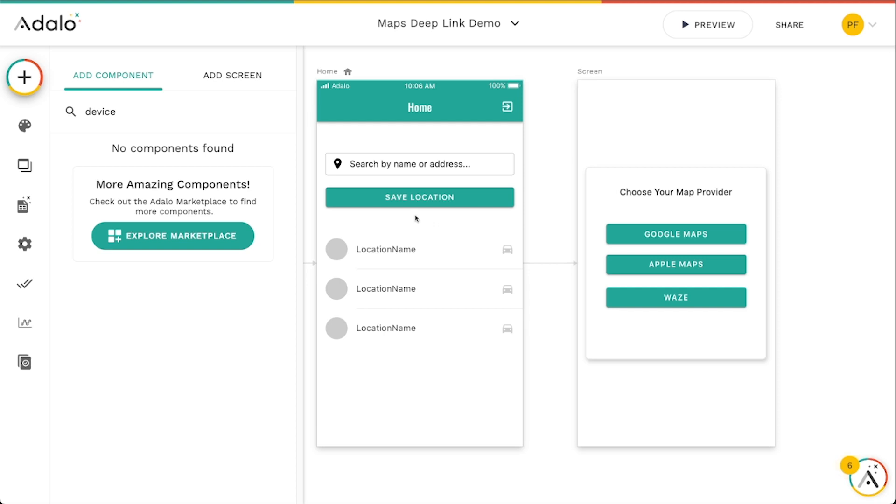
mouse_move(423, 224)
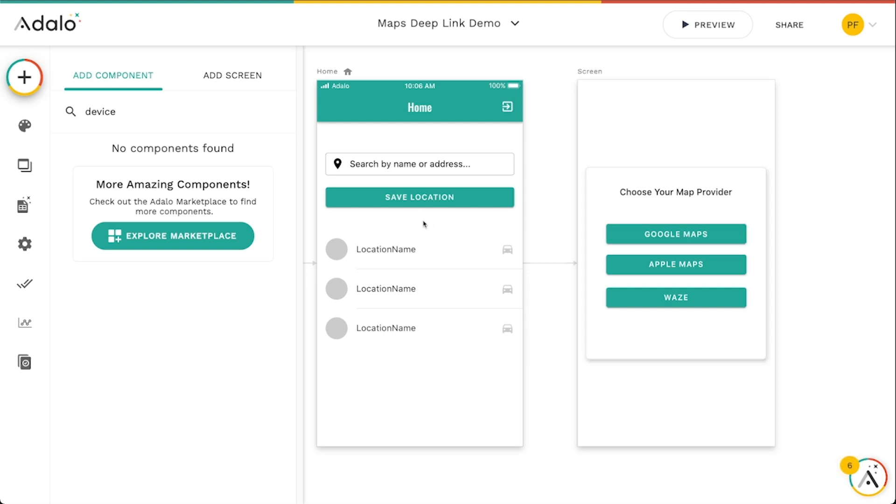
left_click(449, 248)
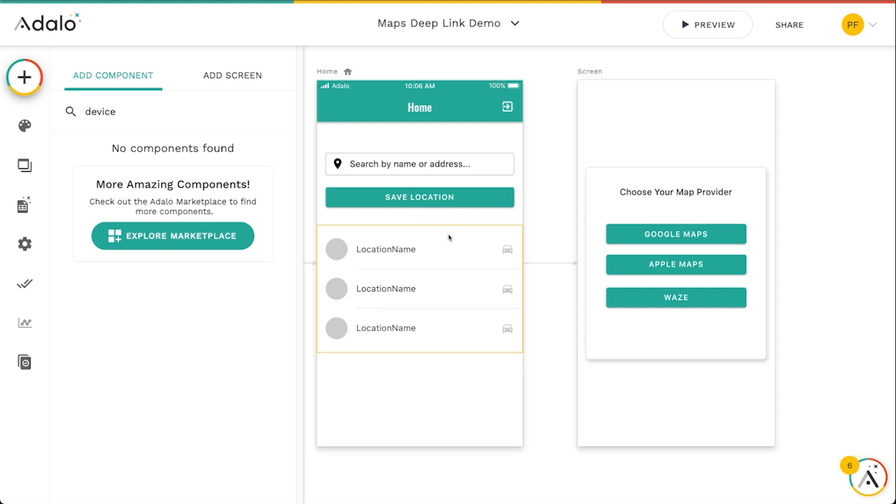
mouse_move(459, 291)
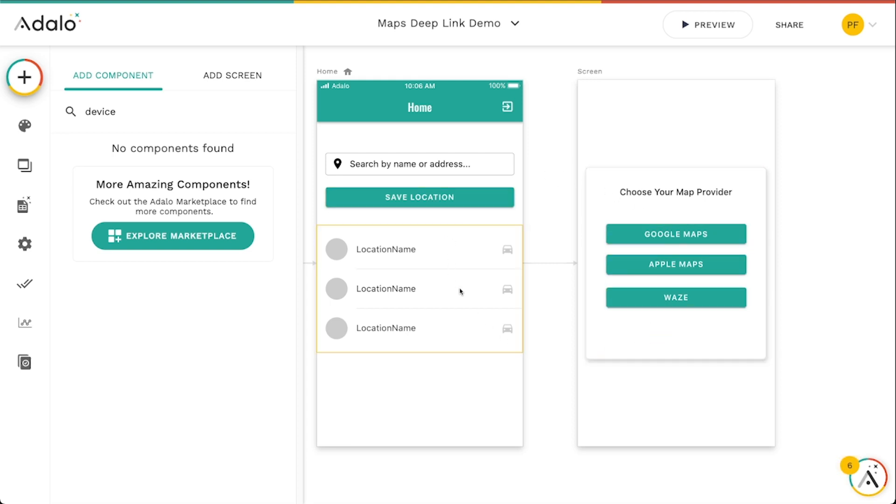